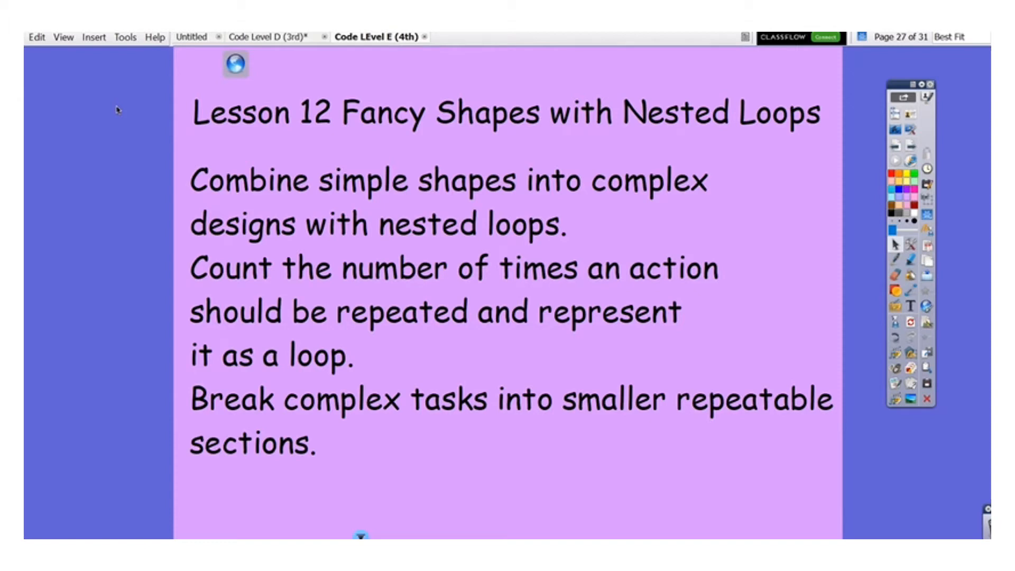
{"action": "mouse_move", "coordinate": [191, 60]}
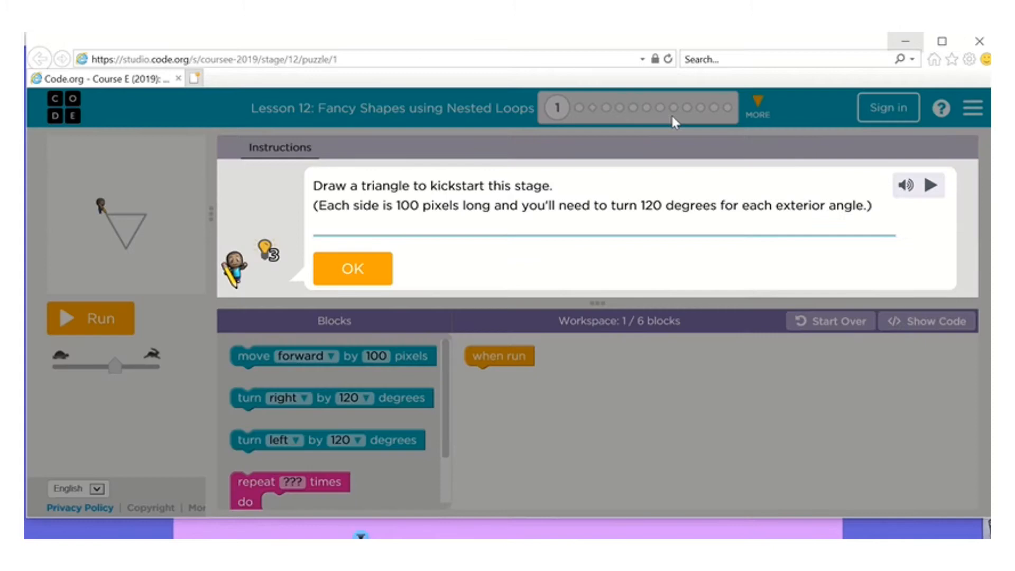
{"action": "mouse_move", "coordinate": [521, 269]}
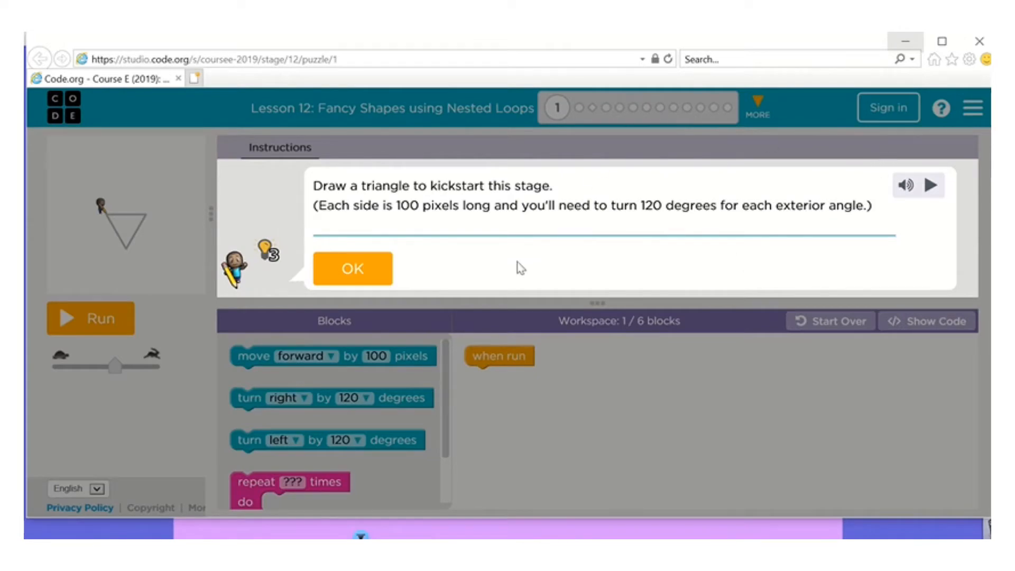
- Draw the triangle with repeat 3 of forward 100 and right 120, then continue
{"action": "left_click", "coordinate": [352, 268]}
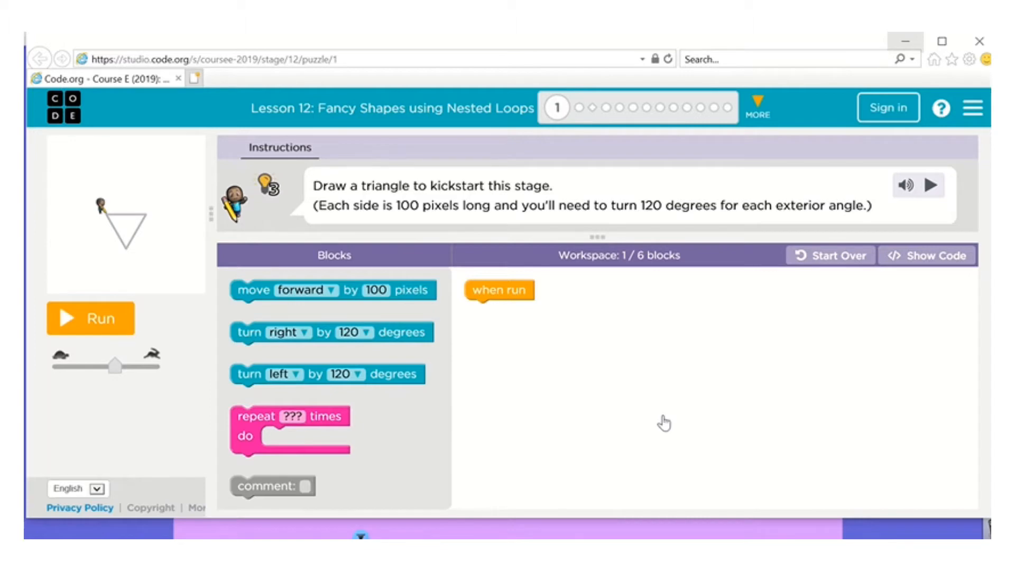
{"action": "mouse_move", "coordinate": [366, 200]}
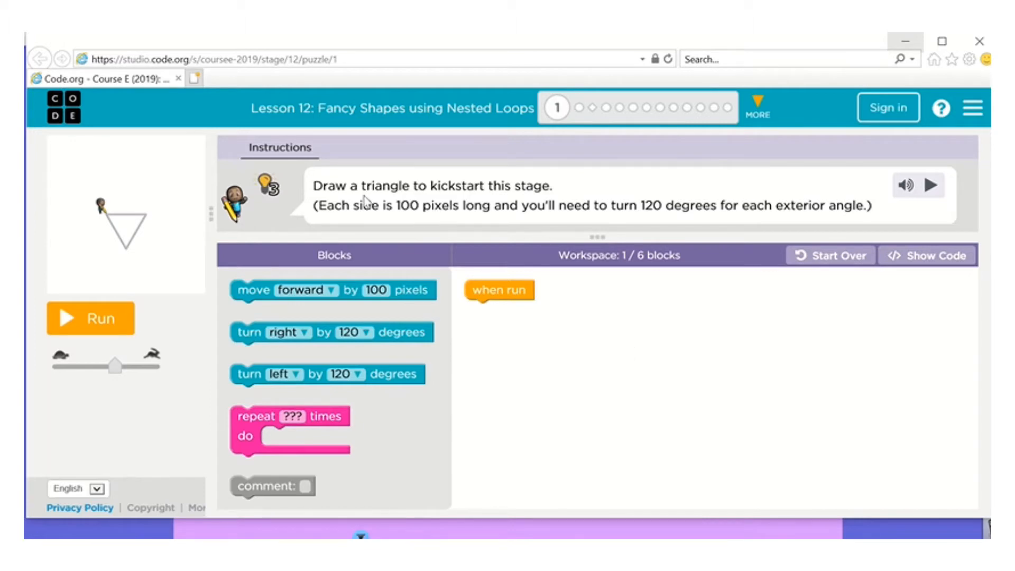
{"action": "mouse_move", "coordinate": [415, 222]}
{"action": "type", "text": "3"}
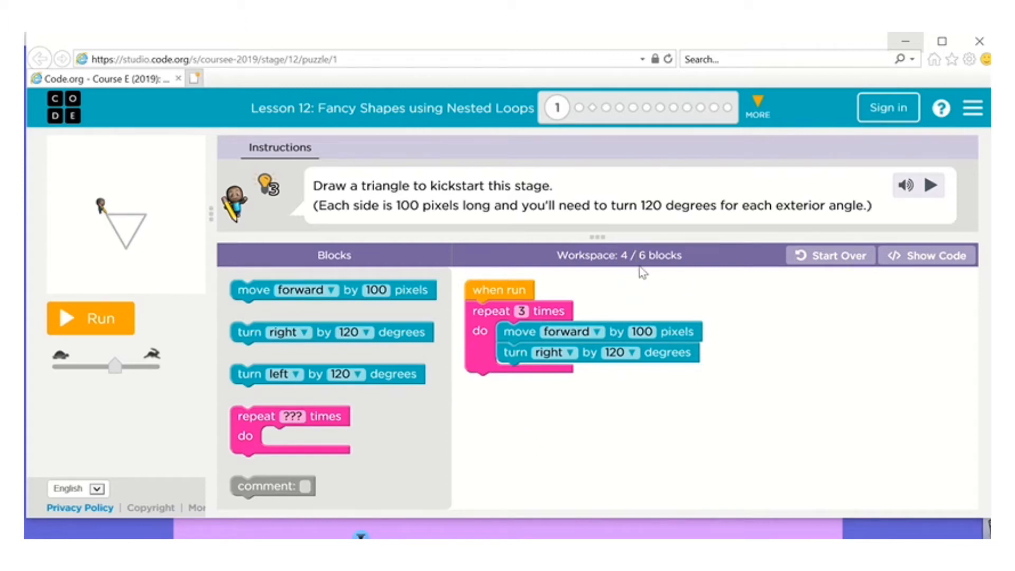
{"action": "mouse_move", "coordinate": [490, 330]}
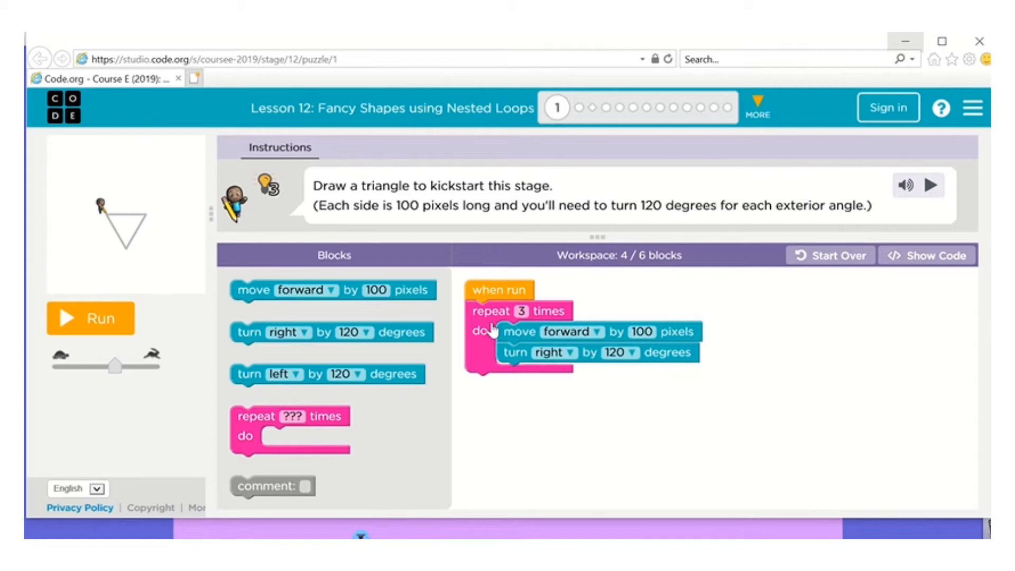
{"action": "mouse_move", "coordinate": [663, 271]}
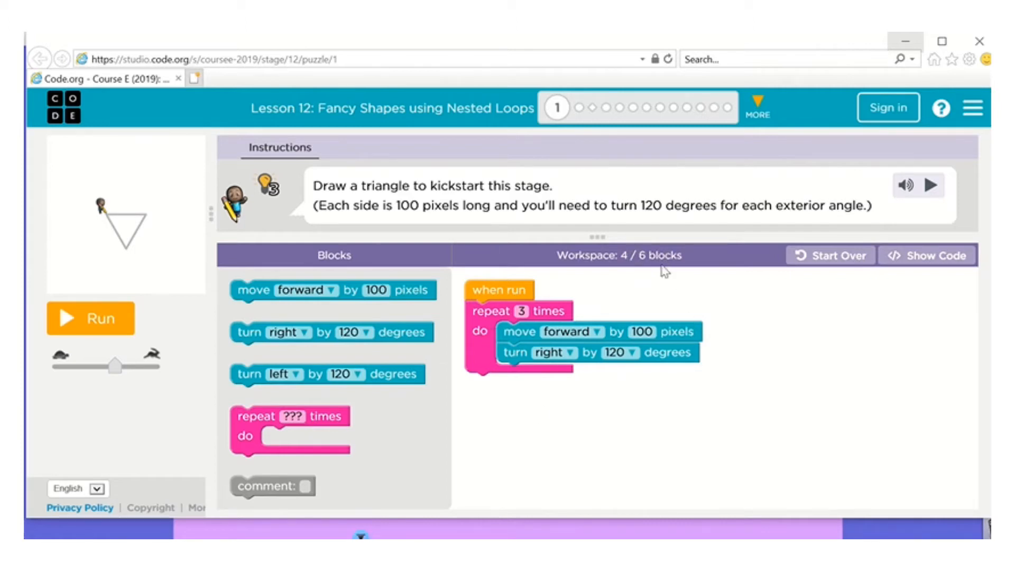
{"action": "mouse_move", "coordinate": [543, 448]}
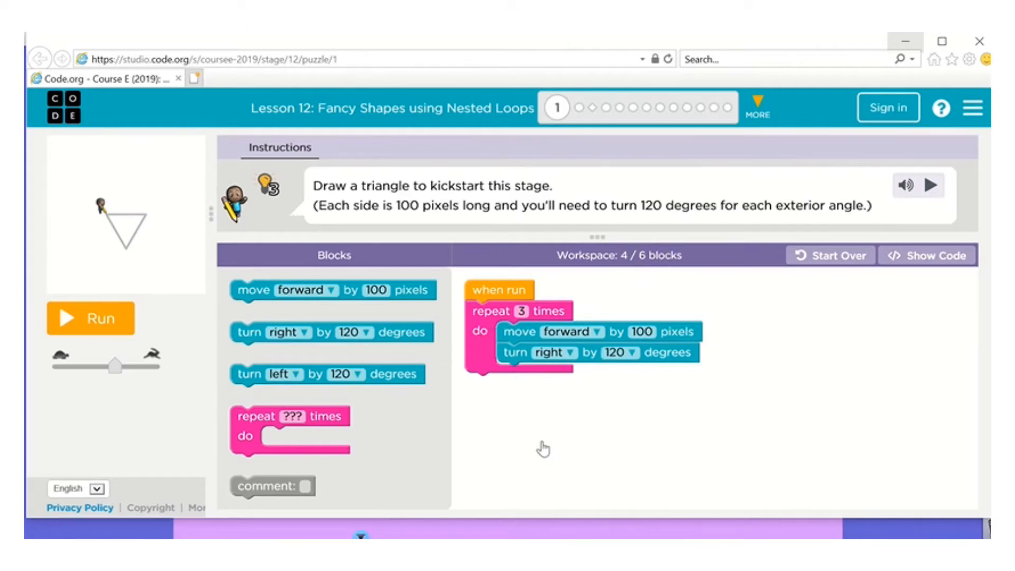
{"action": "mouse_move", "coordinate": [90, 355]}
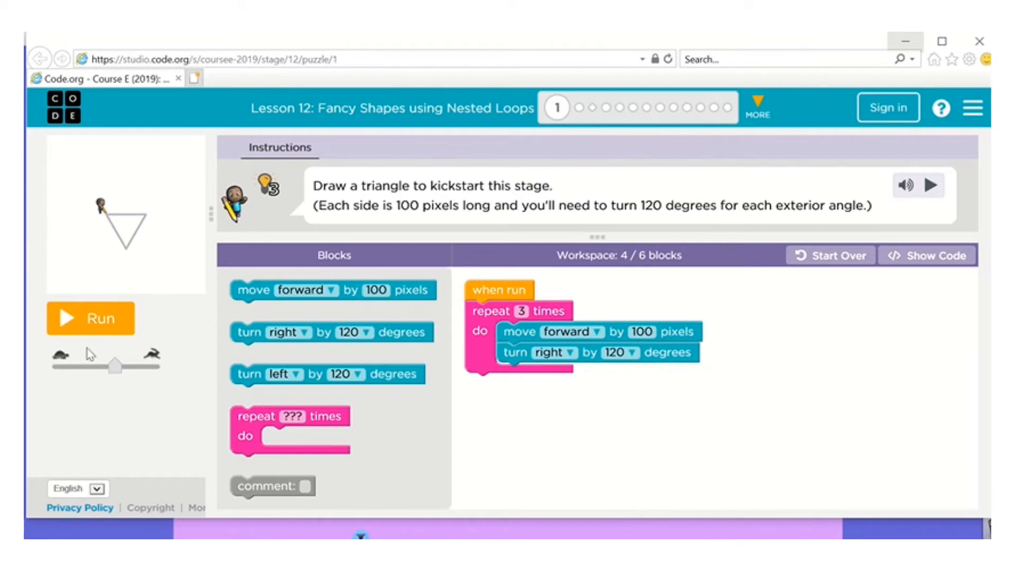
{"action": "left_click", "coordinate": [90, 317]}
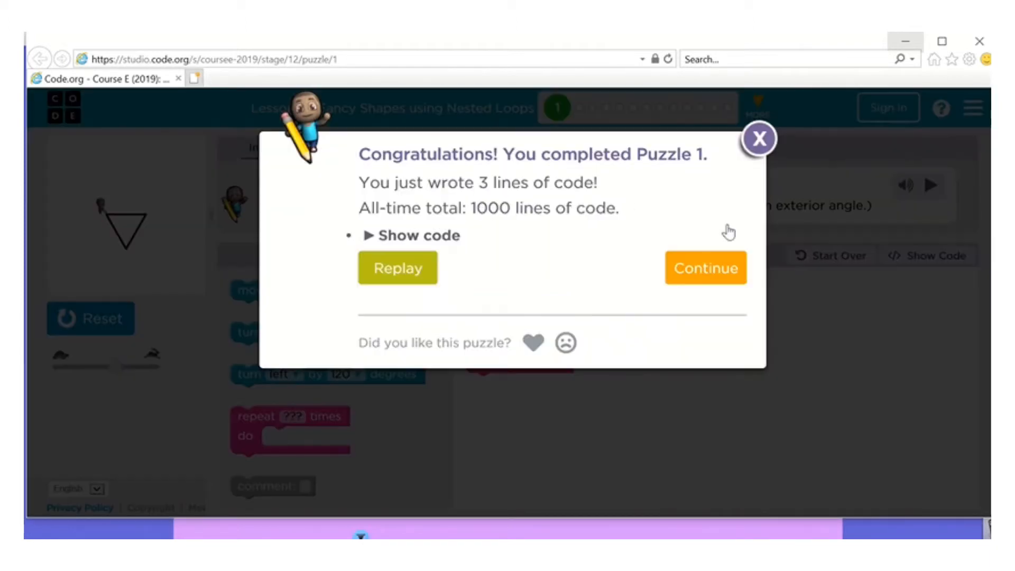
{"action": "left_click", "coordinate": [705, 268]}
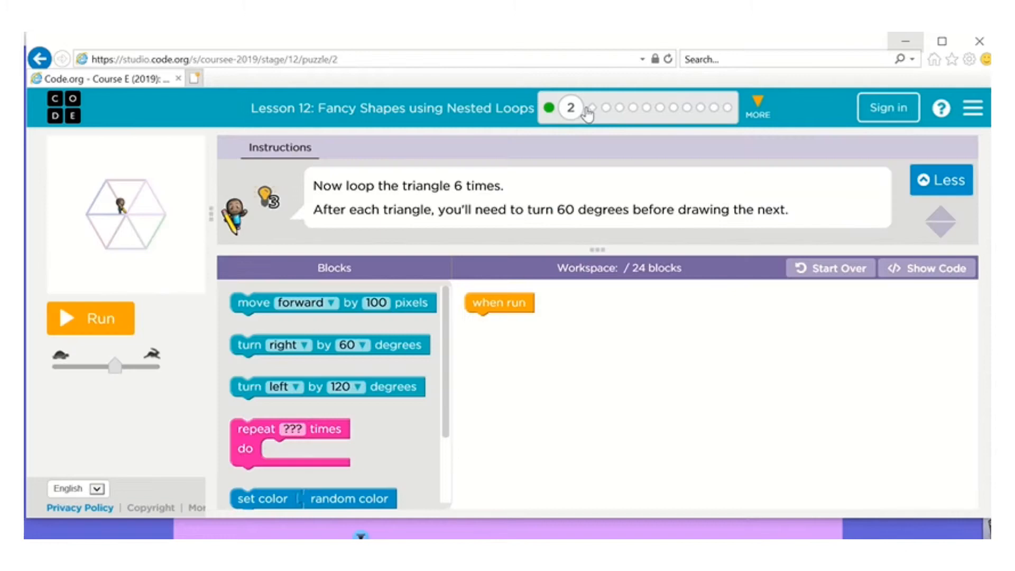
- Open the level 3 Nested Loops video, play it partway, then stop it
{"action": "left_click", "coordinate": [594, 107]}
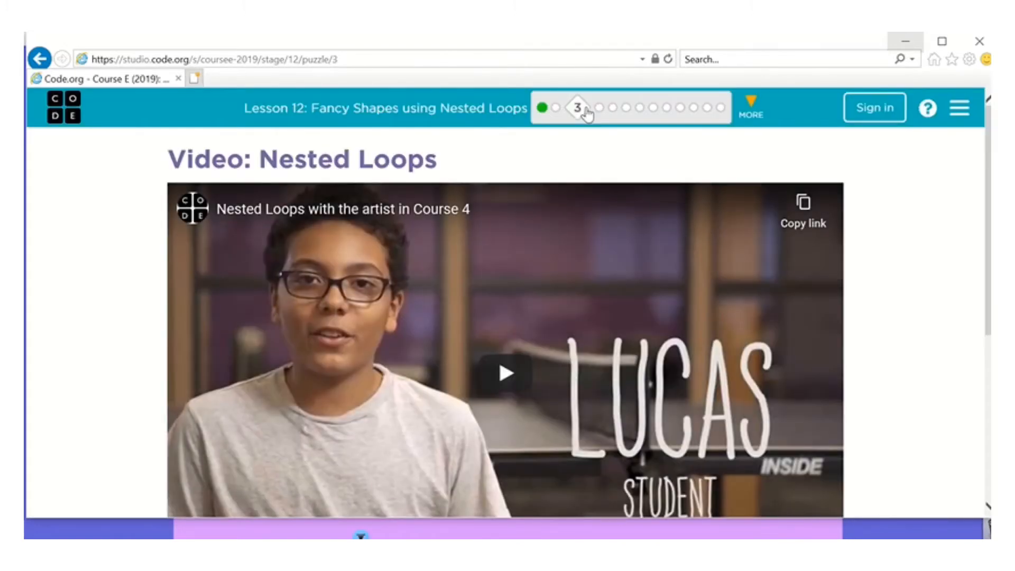
{"action": "left_click", "coordinate": [507, 373]}
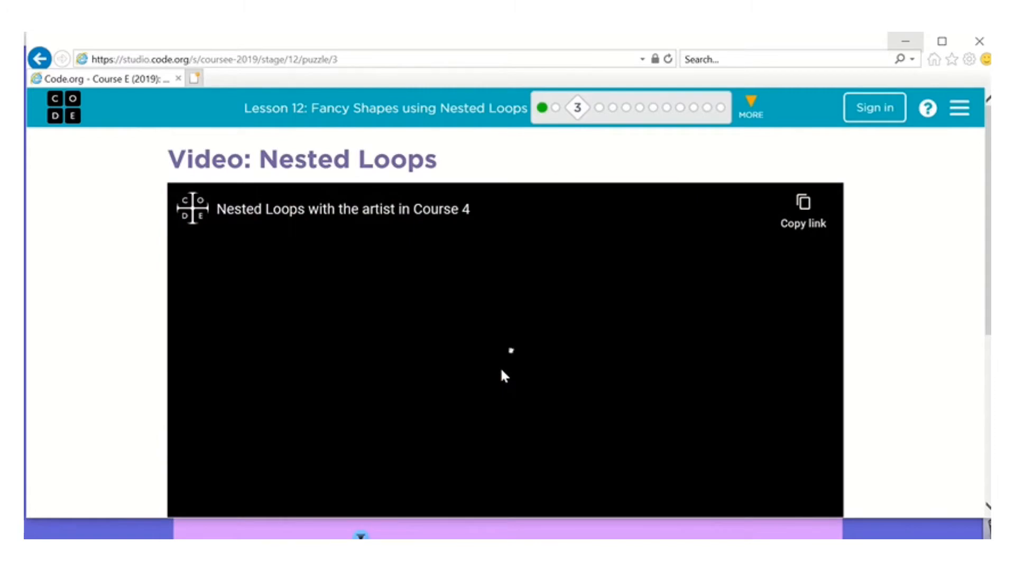
{"action": "left_click", "coordinate": [505, 372]}
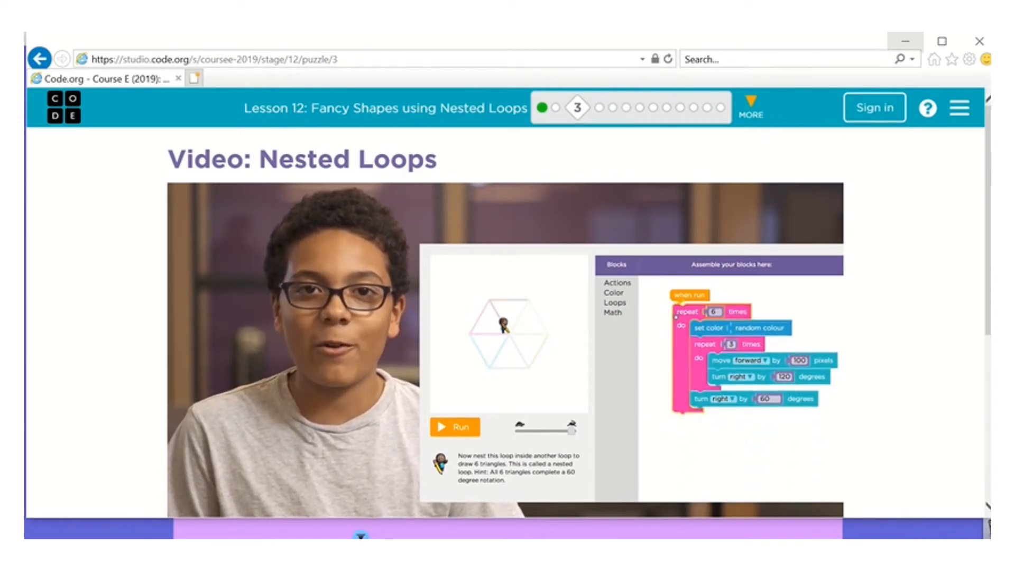
{"action": "left_click", "coordinate": [455, 427]}
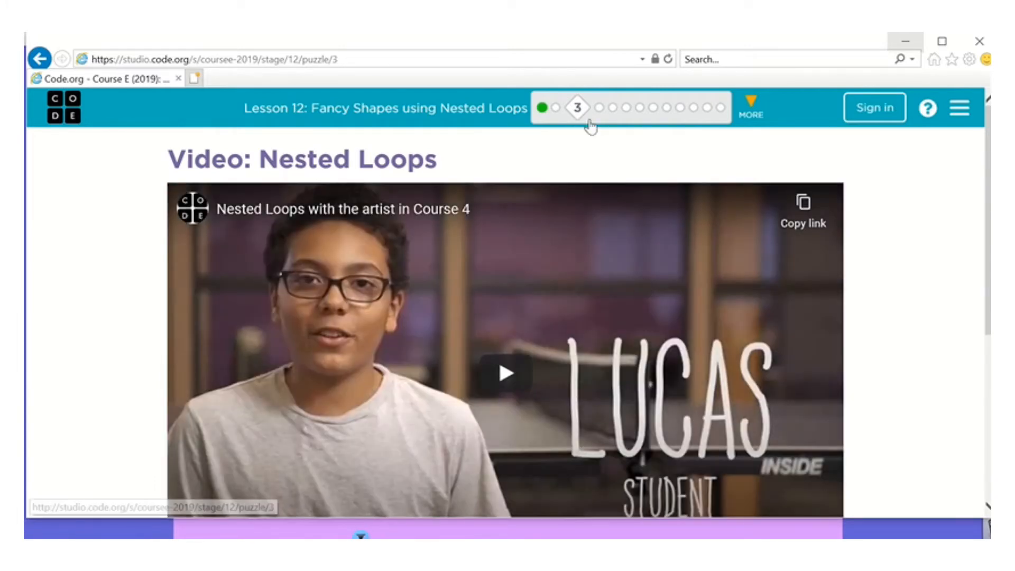
- Nest the triangle loop in repeat 6 with random colour and right 60, then run it
{"action": "left_click", "coordinate": [606, 107]}
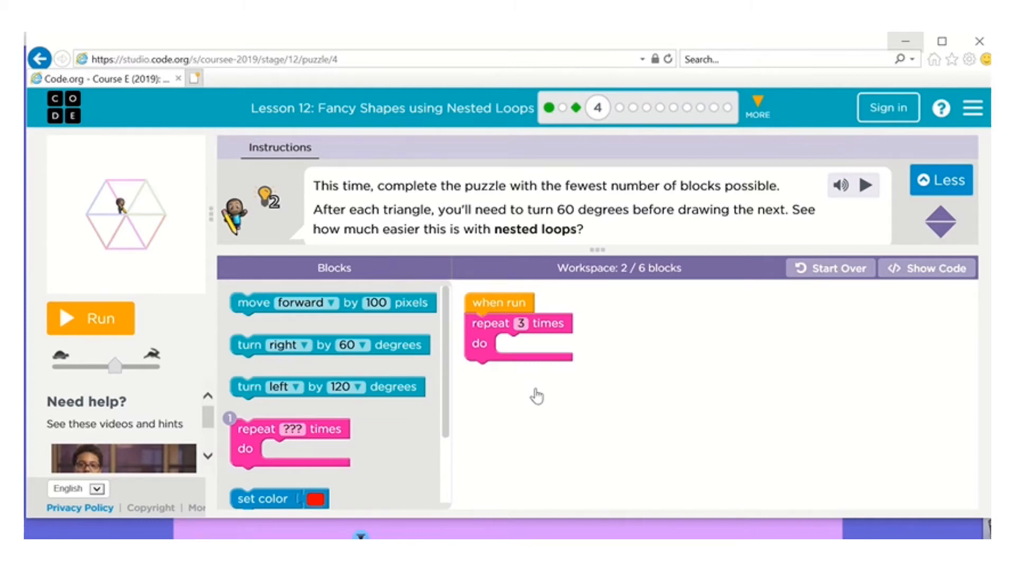
{"action": "mouse_move", "coordinate": [249, 296]}
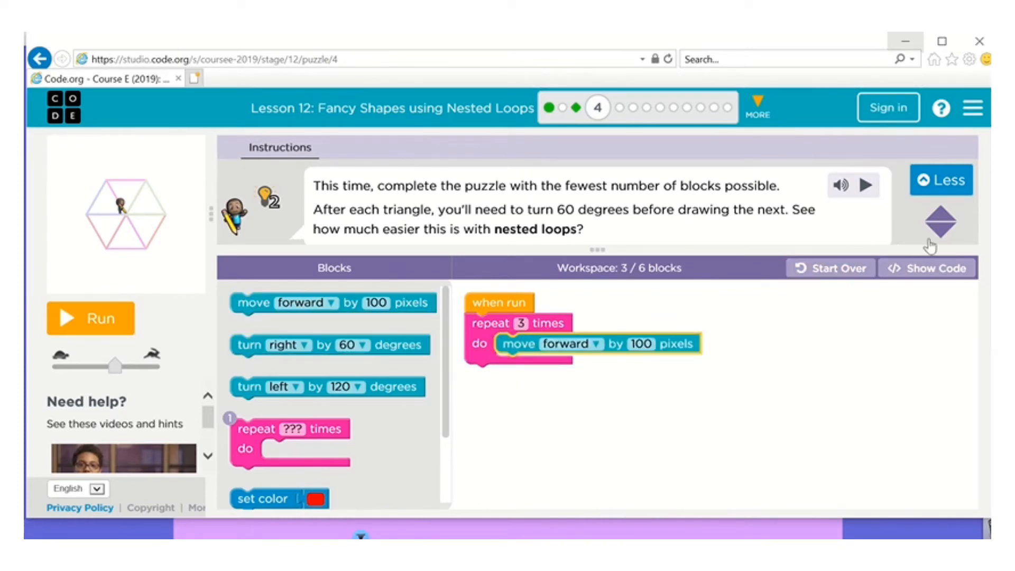
{"action": "mouse_move", "coordinate": [942, 213]}
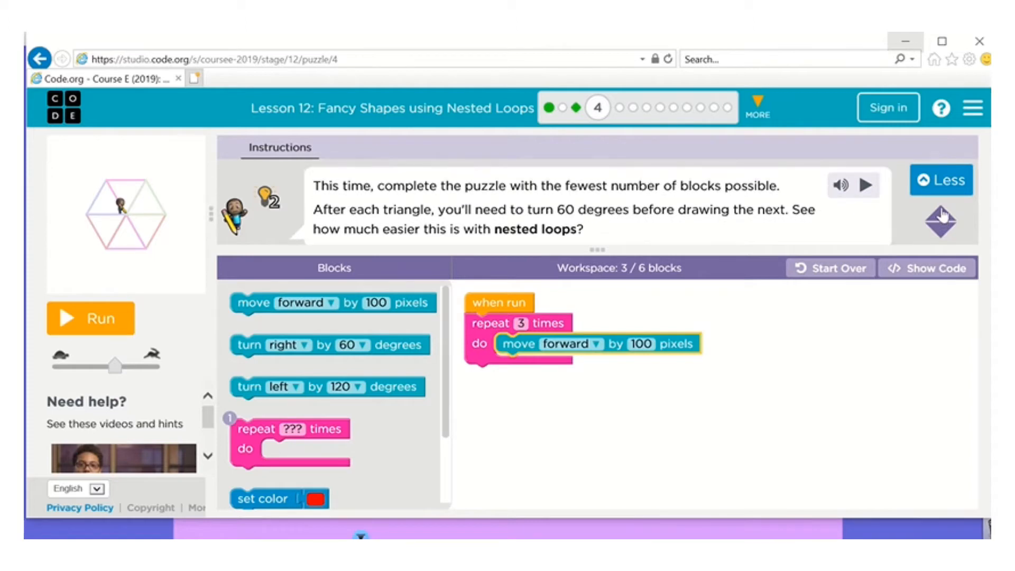
{"action": "mouse_move", "coordinate": [252, 391]}
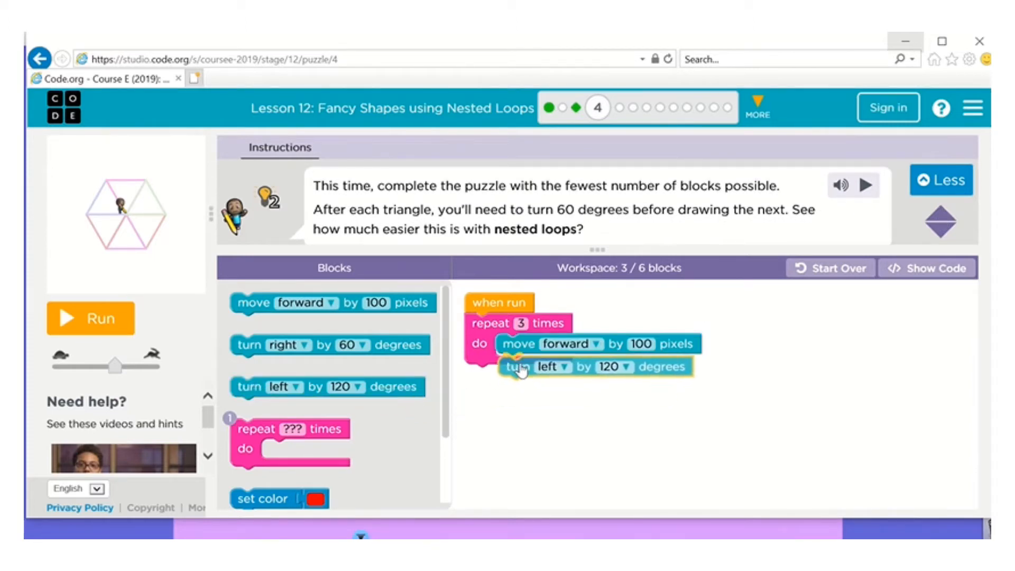
{"action": "left_click", "coordinate": [90, 318]}
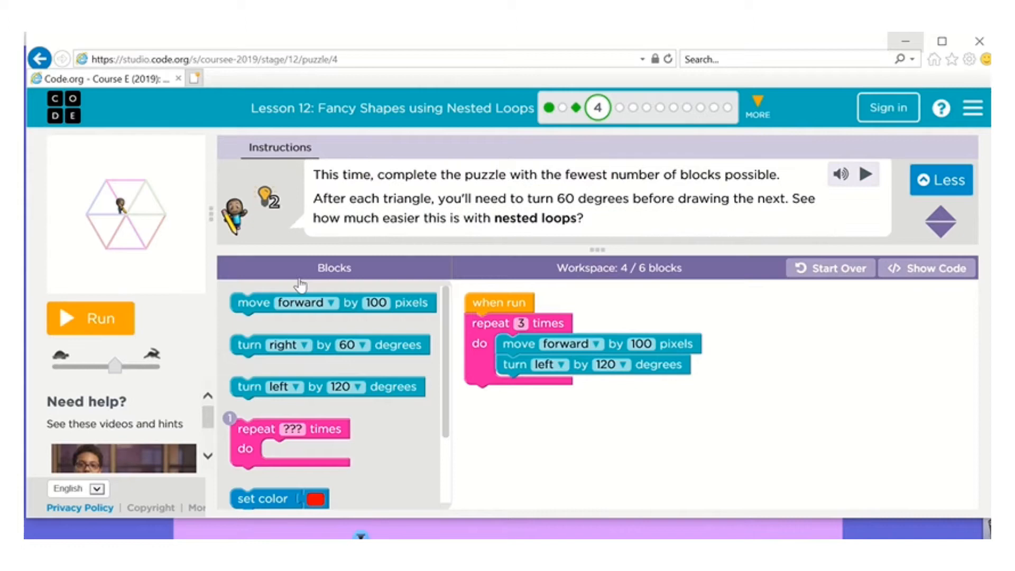
{"action": "mouse_move", "coordinate": [456, 216]}
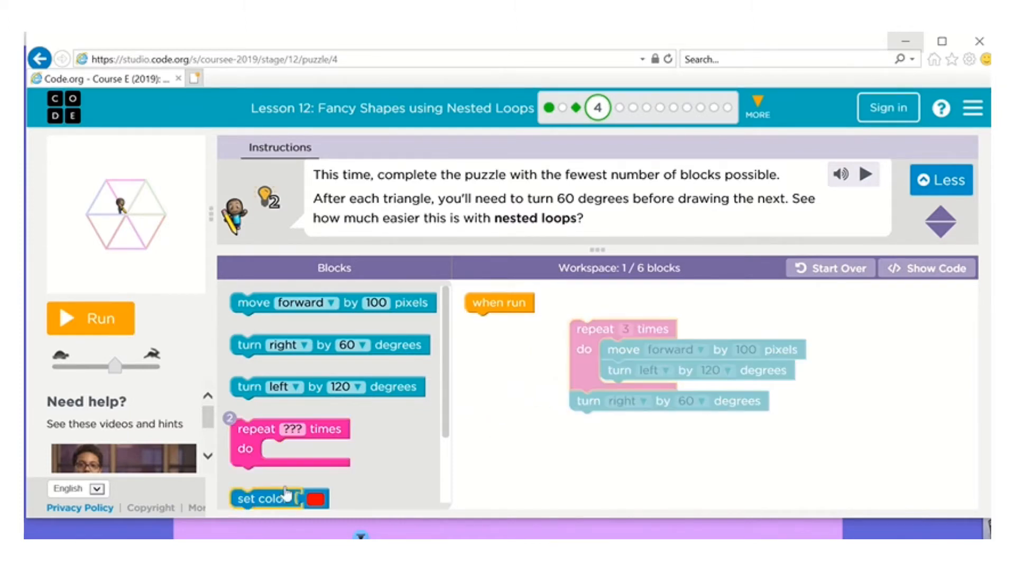
{"action": "scroll", "scroll_direction": "down", "scroll_amount": 3}
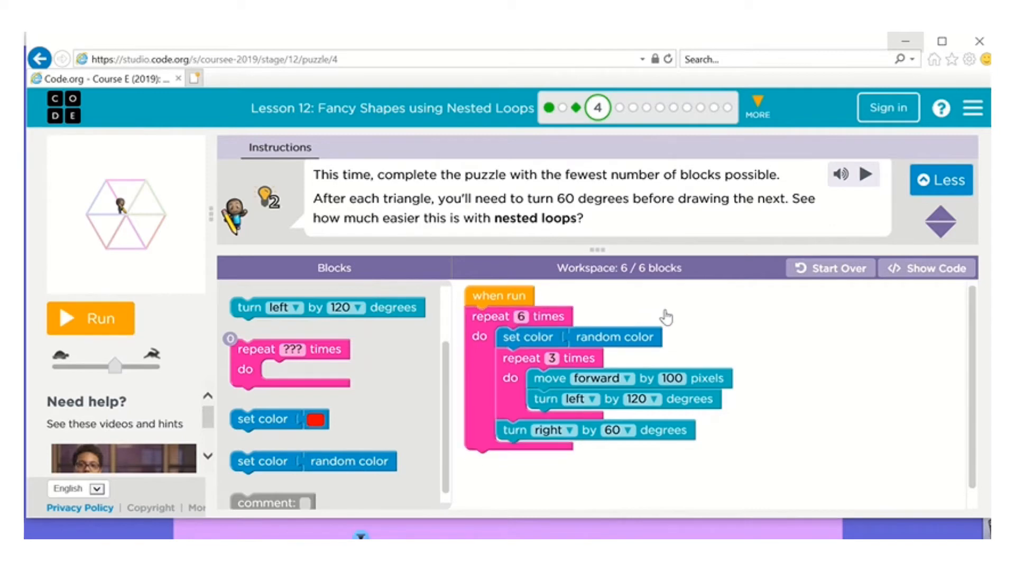
{"action": "mouse_move", "coordinate": [103, 318]}
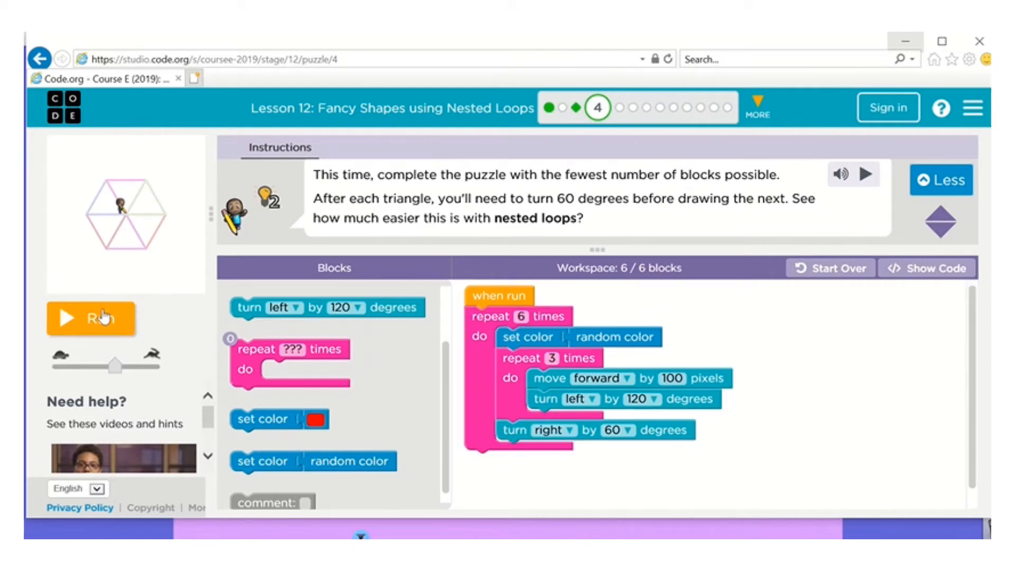
{"action": "left_click", "coordinate": [91, 318]}
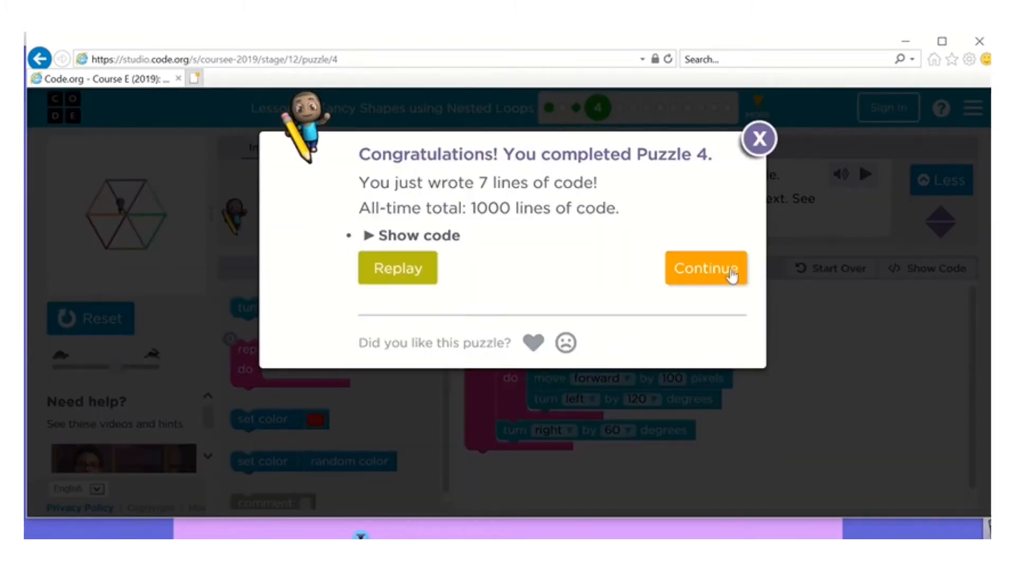
- Continue past the windows puzzle and open Practice Puzzle 6 with overlapping circles
{"action": "left_click", "coordinate": [706, 268]}
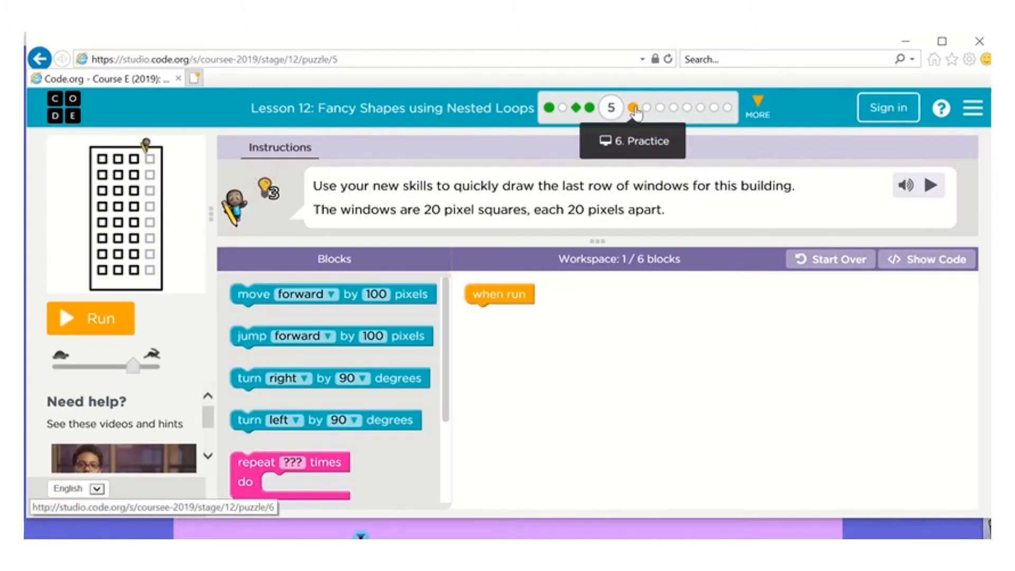
{"action": "left_click", "coordinate": [635, 107]}
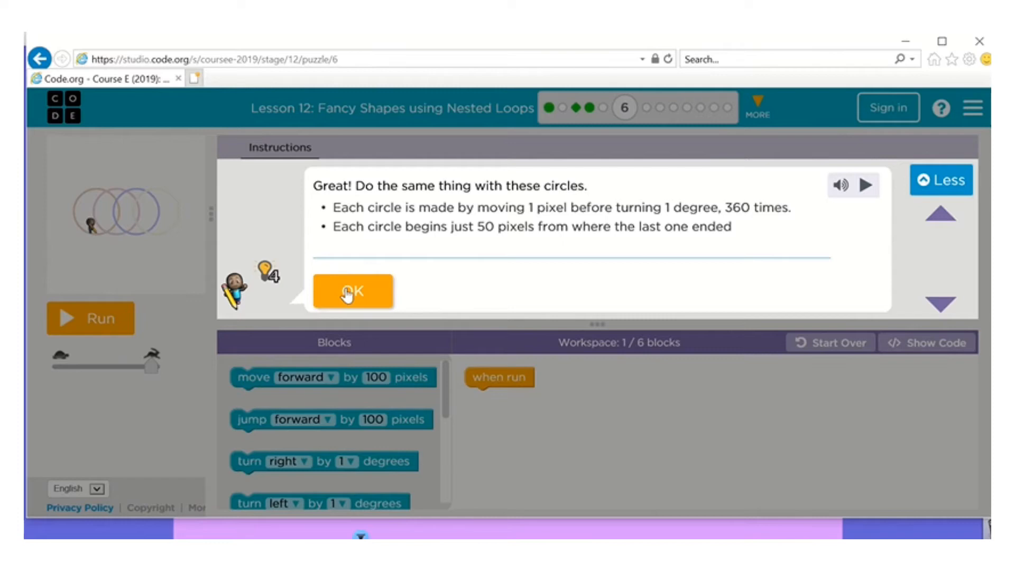
- Build a repeat-360 loop of forward 1 and left 1, and run the single circle
{"action": "left_click", "coordinate": [353, 292]}
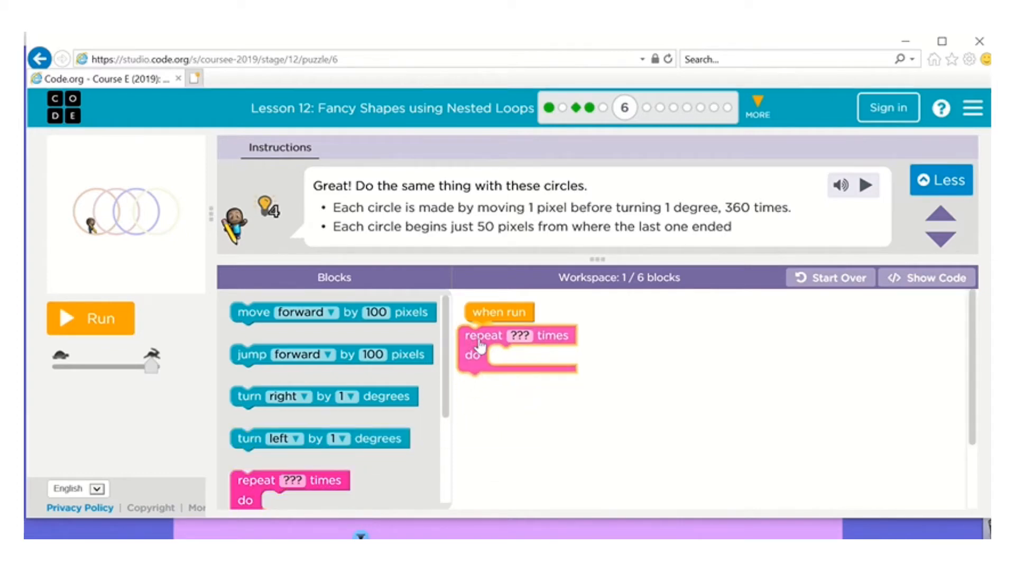
{"action": "left_click", "coordinate": [518, 335]}
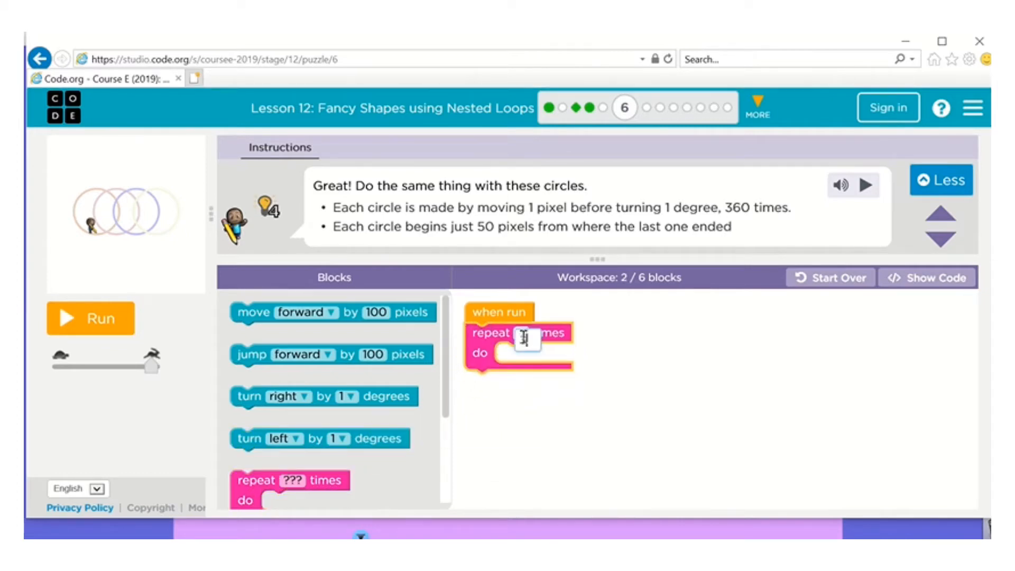
{"action": "type", "text": "360"}
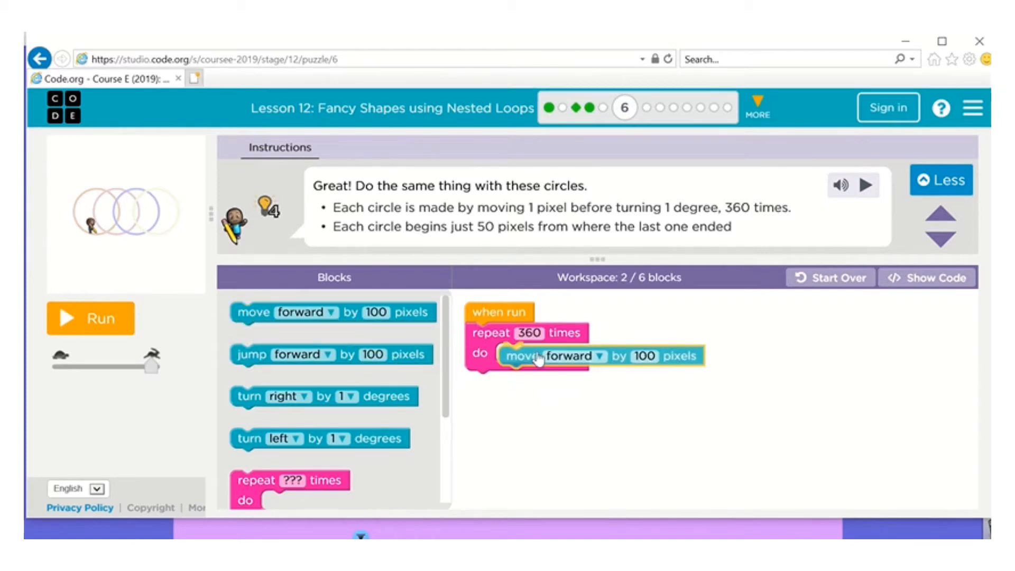
{"action": "left_click", "coordinate": [647, 356]}
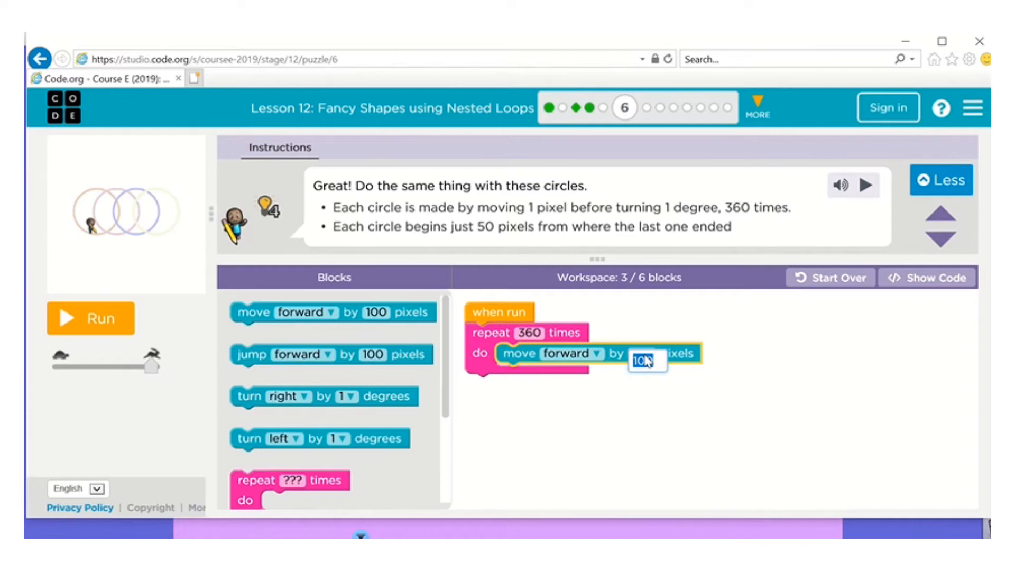
{"action": "type", "text": "1"}
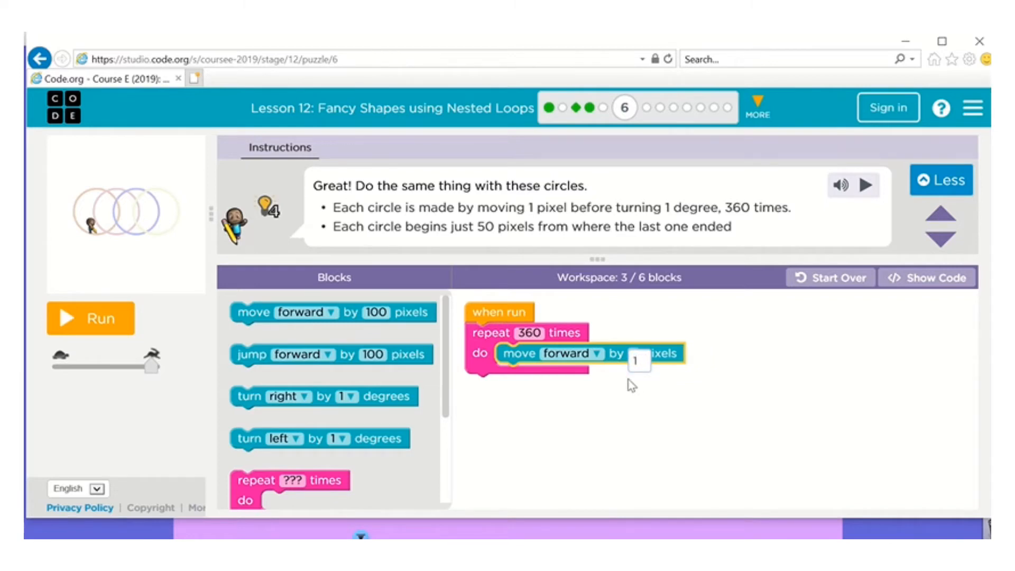
{"action": "mouse_move", "coordinate": [258, 444]}
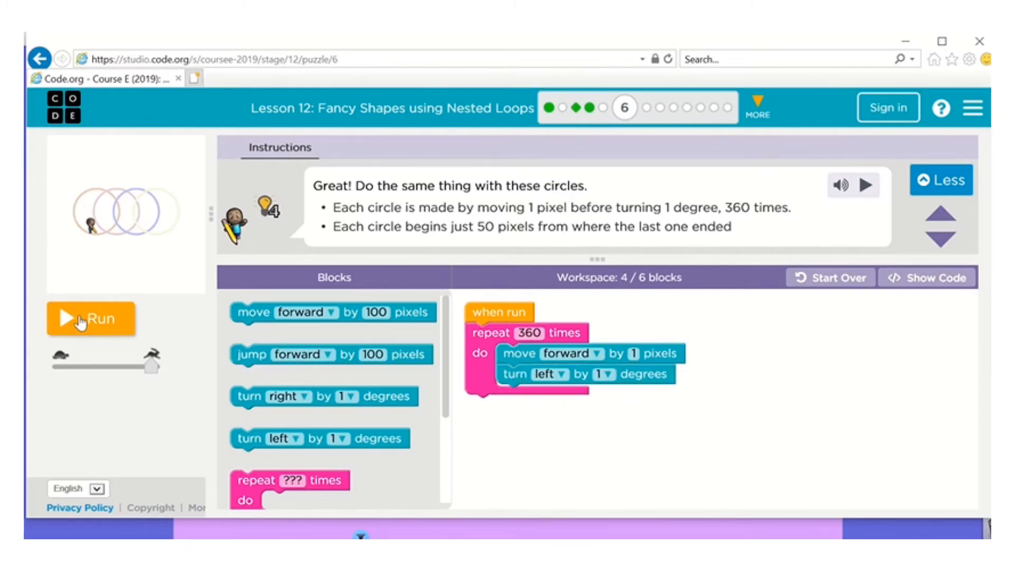
{"action": "left_click", "coordinate": [90, 318]}
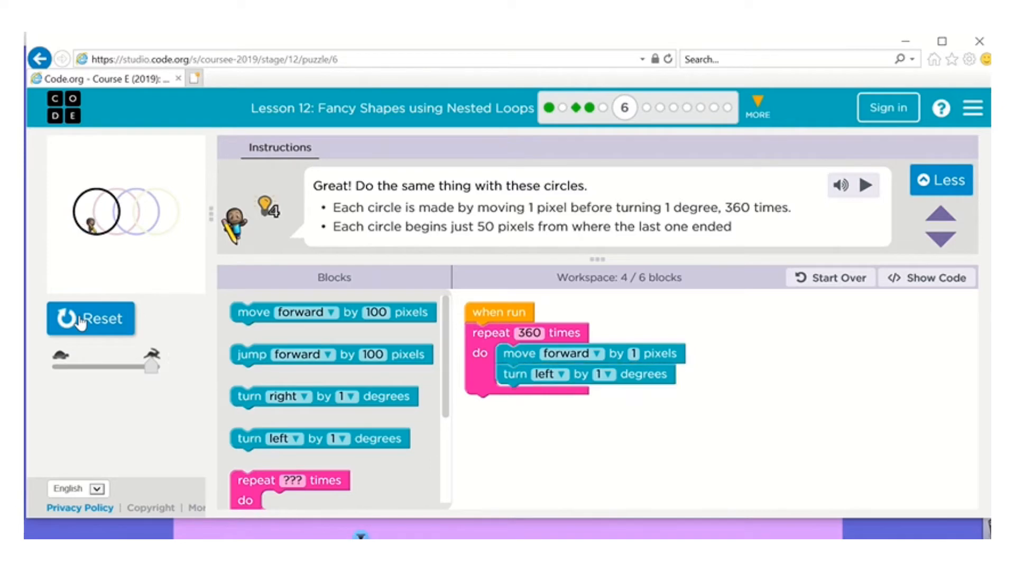
- Add a 50-pixel jump, wrap everything in repeat 2, and rerun the drawing
{"action": "left_click", "coordinate": [90, 318]}
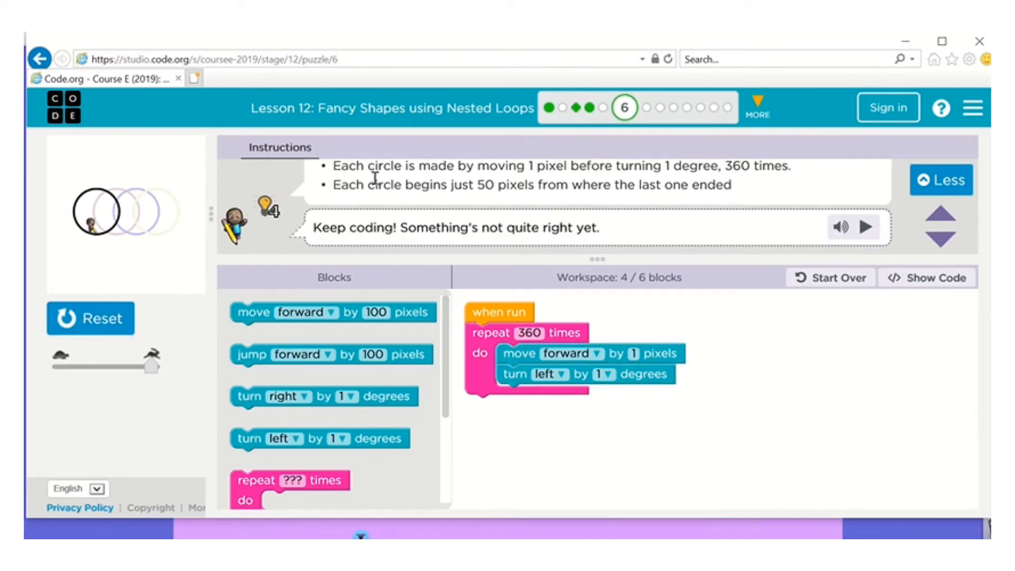
{"action": "mouse_move", "coordinate": [603, 208]}
{"action": "type", "text": "50"}
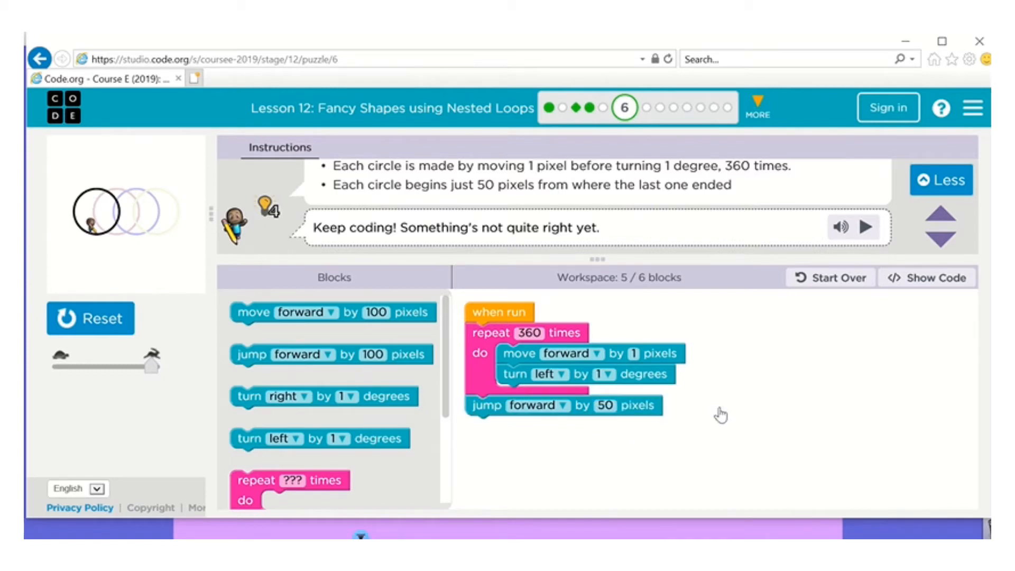
{"action": "mouse_move", "coordinate": [482, 367]}
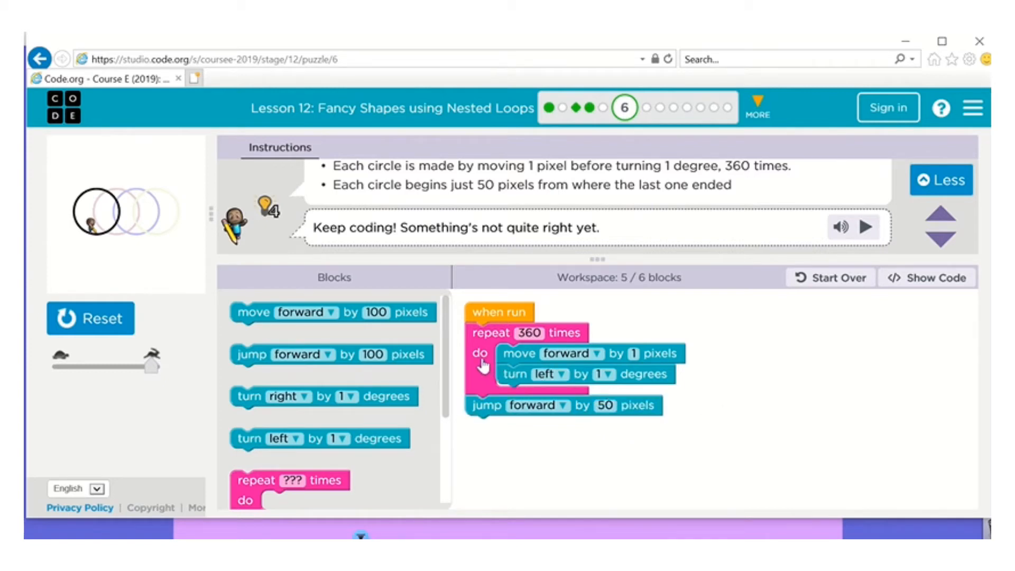
{"action": "mouse_move", "coordinate": [623, 292]}
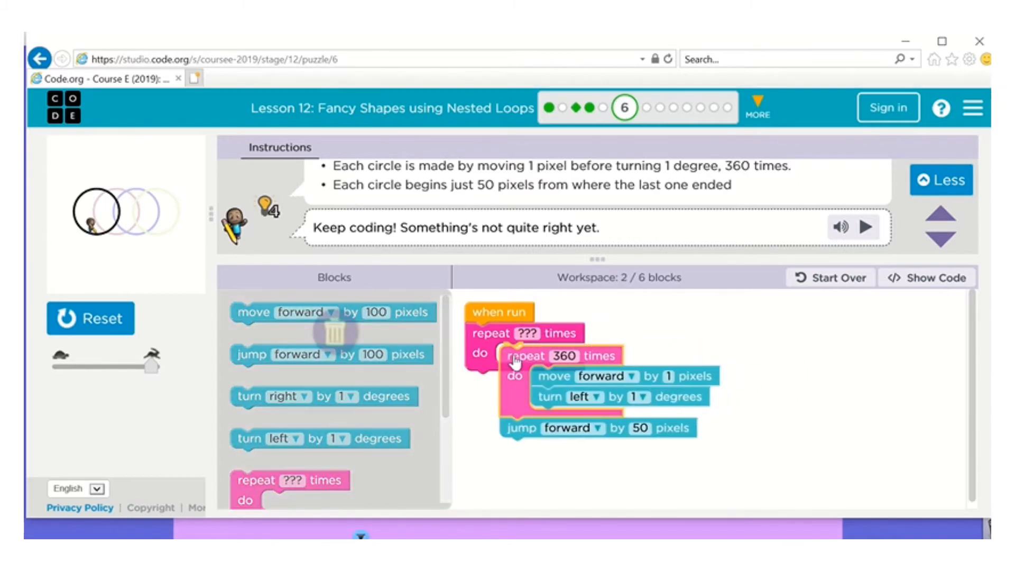
{"action": "left_click", "coordinate": [554, 333]}
{"action": "type", "text": "2"}
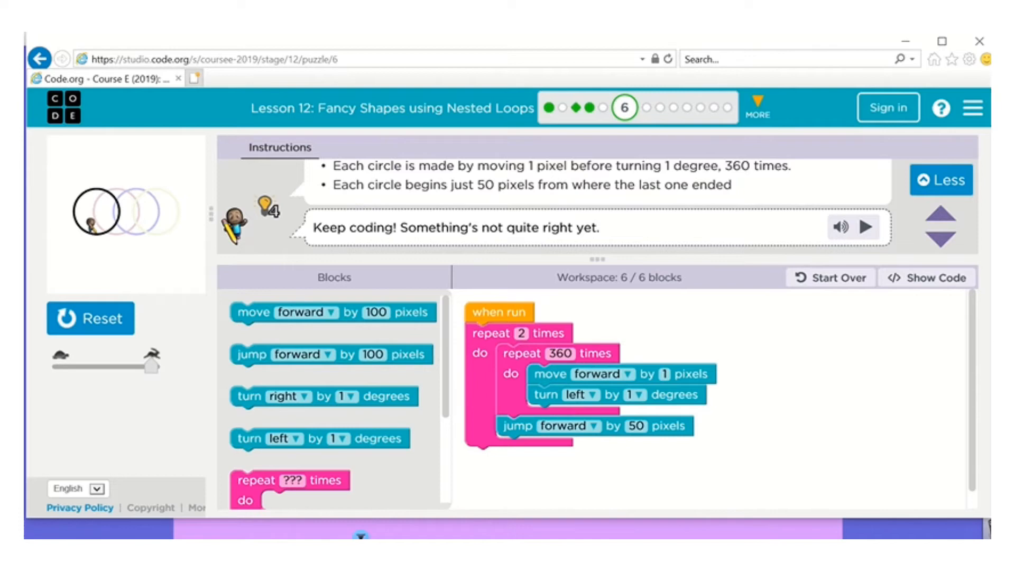
{"action": "left_click", "coordinate": [90, 318]}
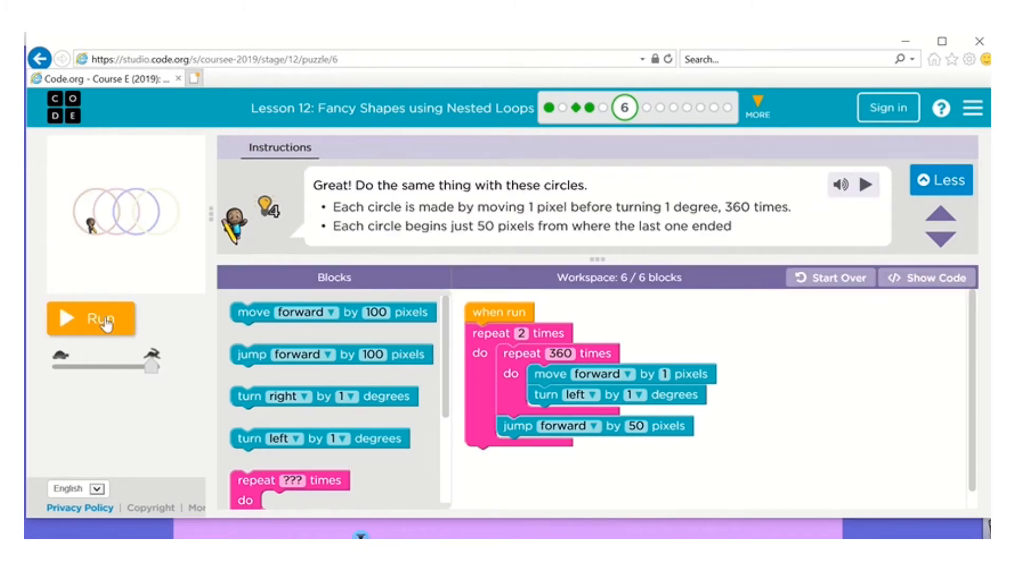
{"action": "left_click", "coordinate": [91, 318]}
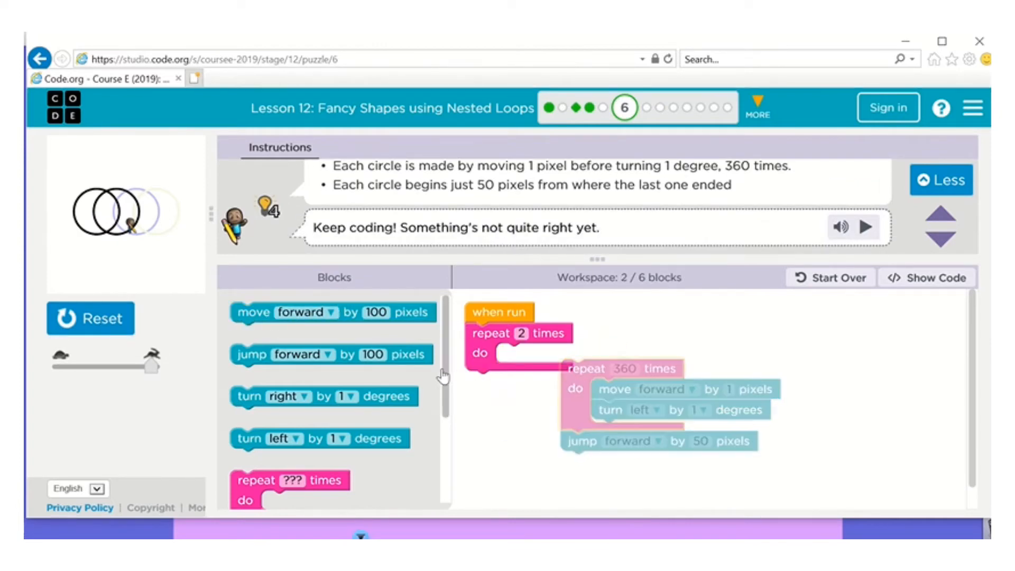
- Add random colour to the outer loop, set it to 4, and run four circles
{"action": "scroll", "scroll_direction": "down", "scroll_amount": 3}
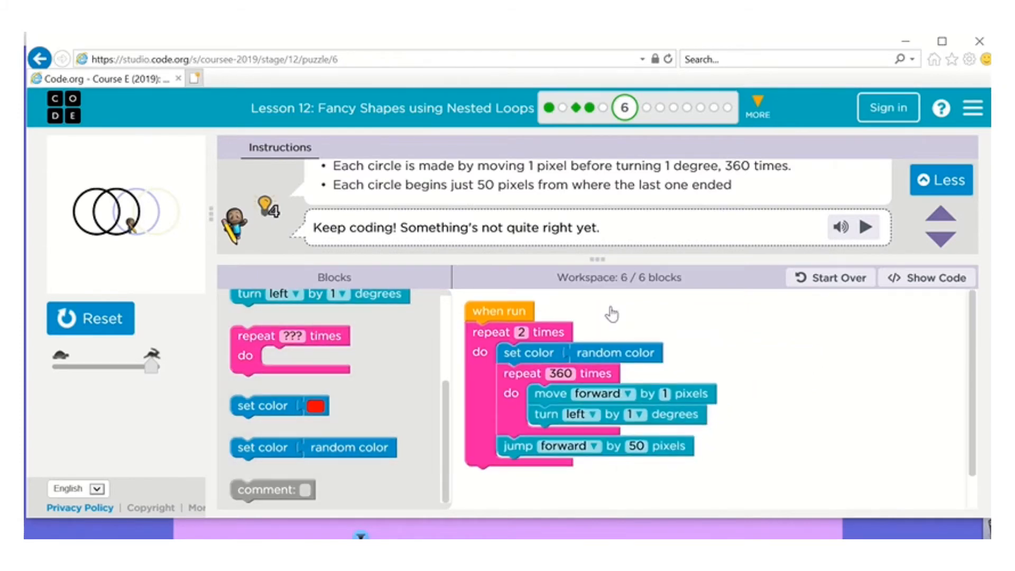
{"action": "mouse_move", "coordinate": [147, 234]}
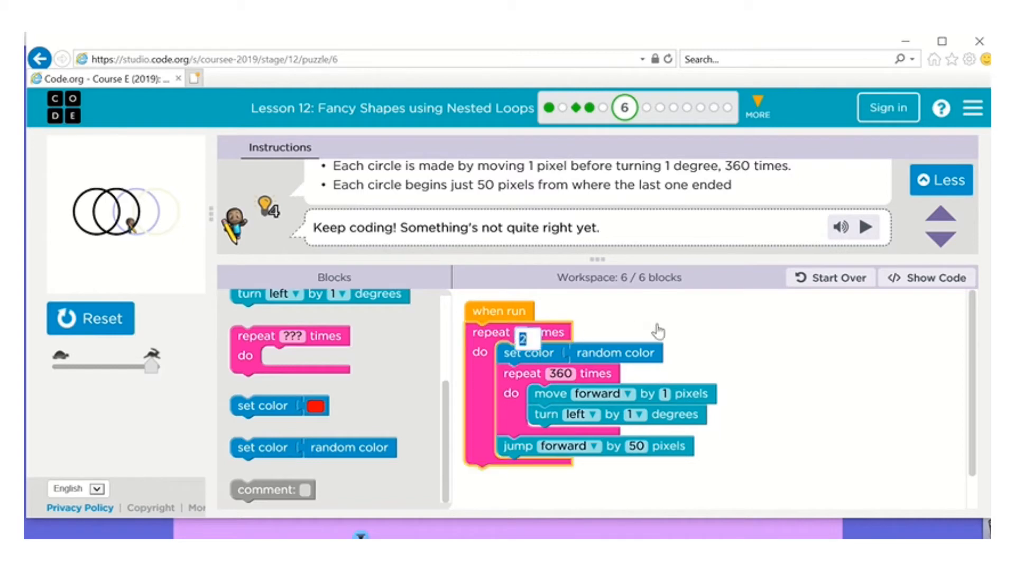
{"action": "type", "text": "4"}
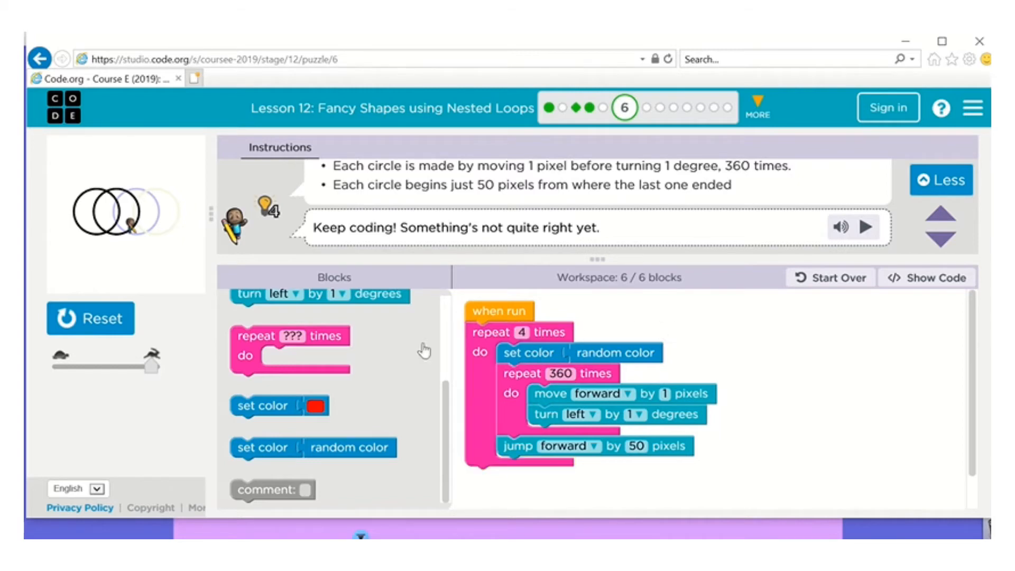
{"action": "left_click", "coordinate": [90, 318]}
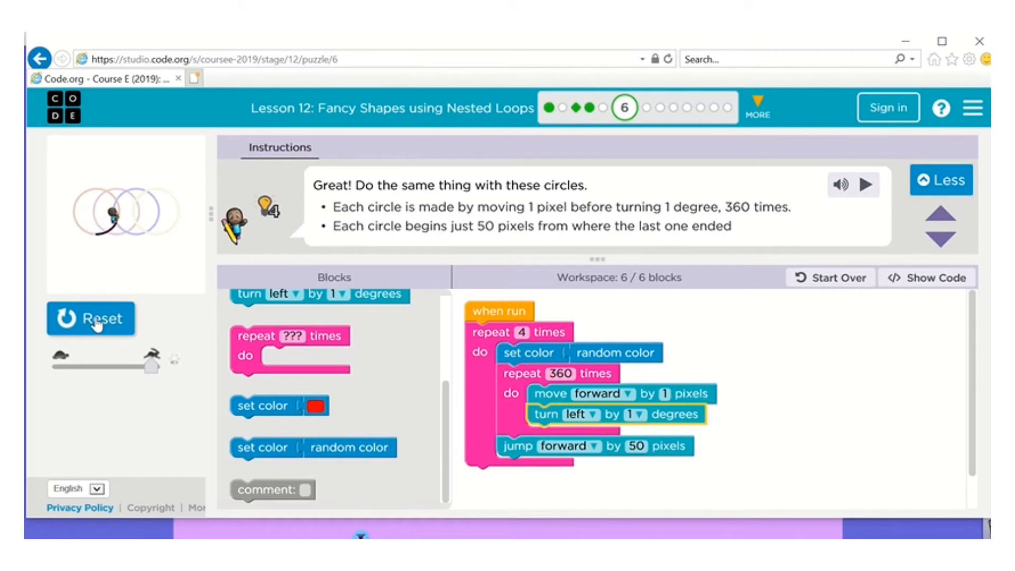
{"action": "left_click", "coordinate": [91, 318]}
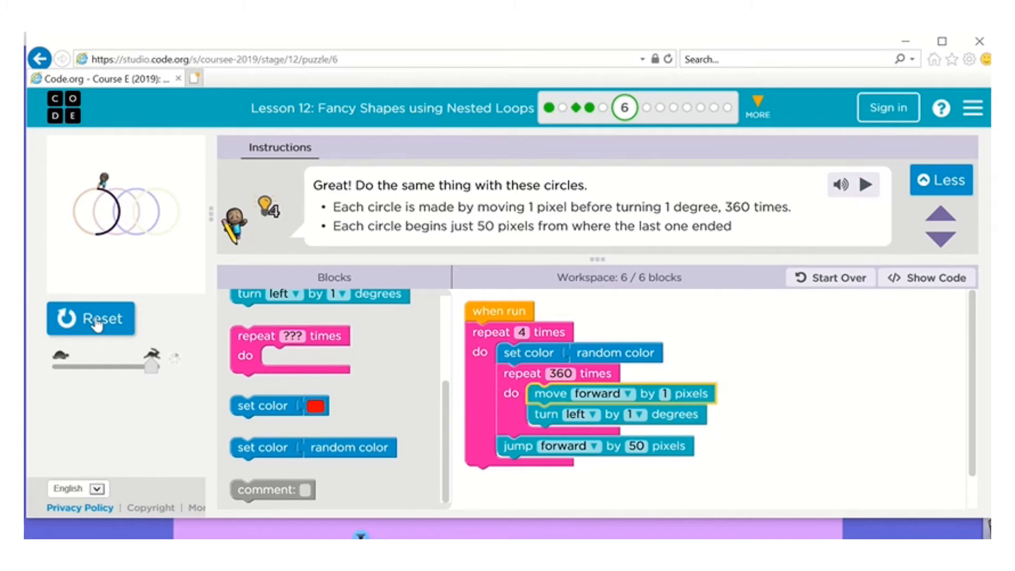
{"action": "left_click", "coordinate": [91, 317]}
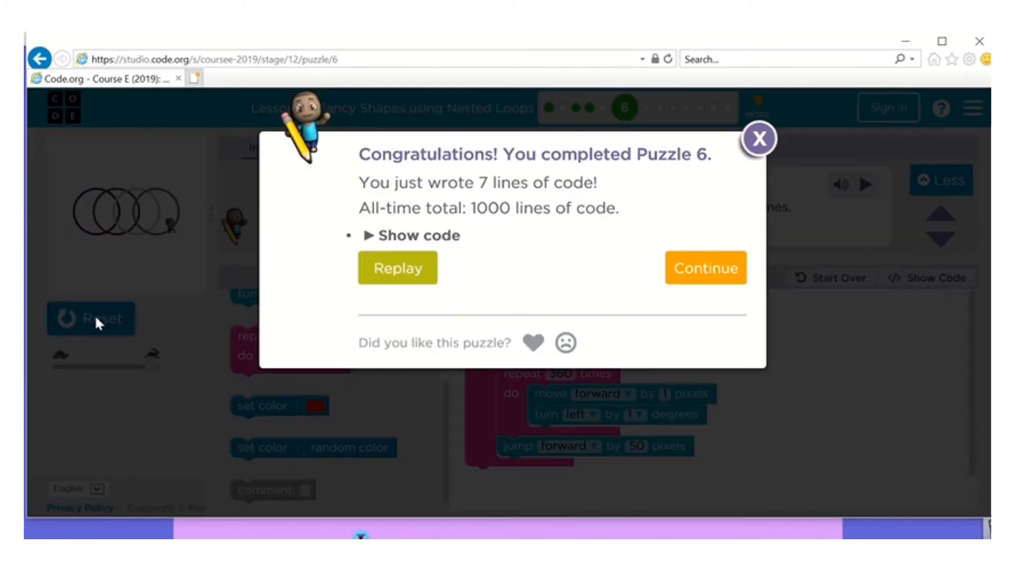
- Dismiss the Puzzle 6 congratulations and jump to puzzle 8, six rotated squares
{"action": "left_click", "coordinate": [704, 267]}
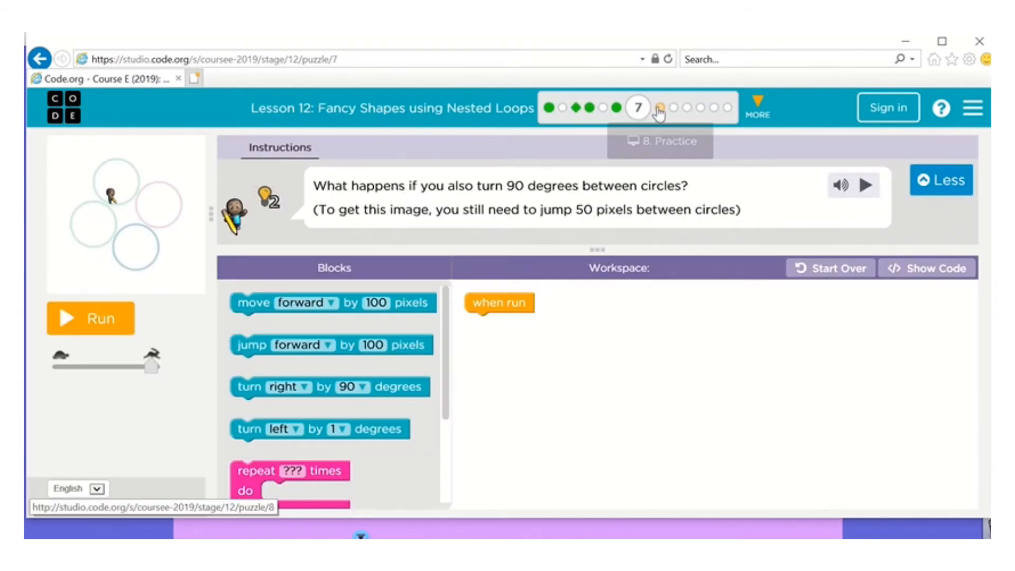
{"action": "left_click", "coordinate": [659, 107]}
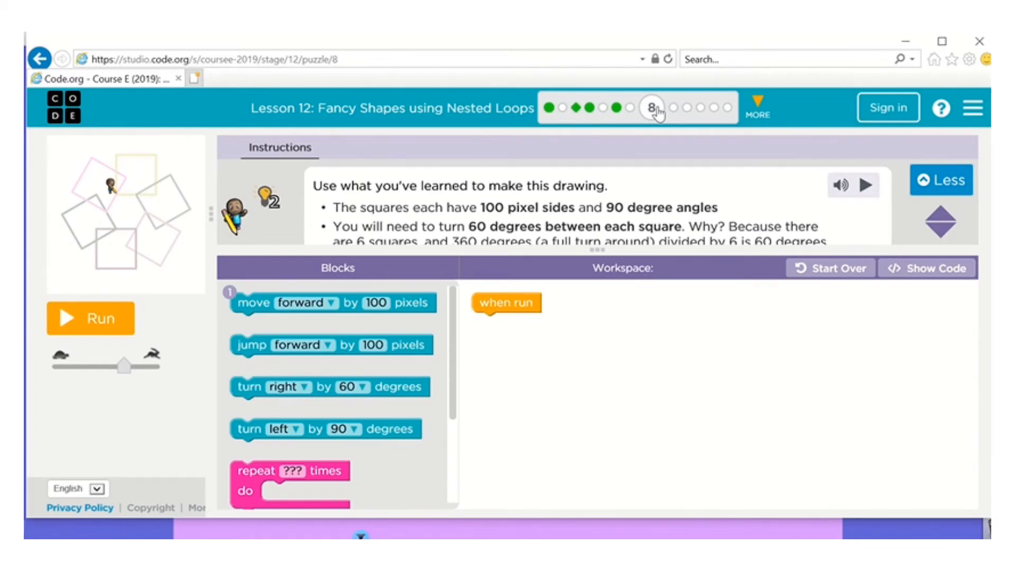
{"action": "mouse_move", "coordinate": [498, 215]}
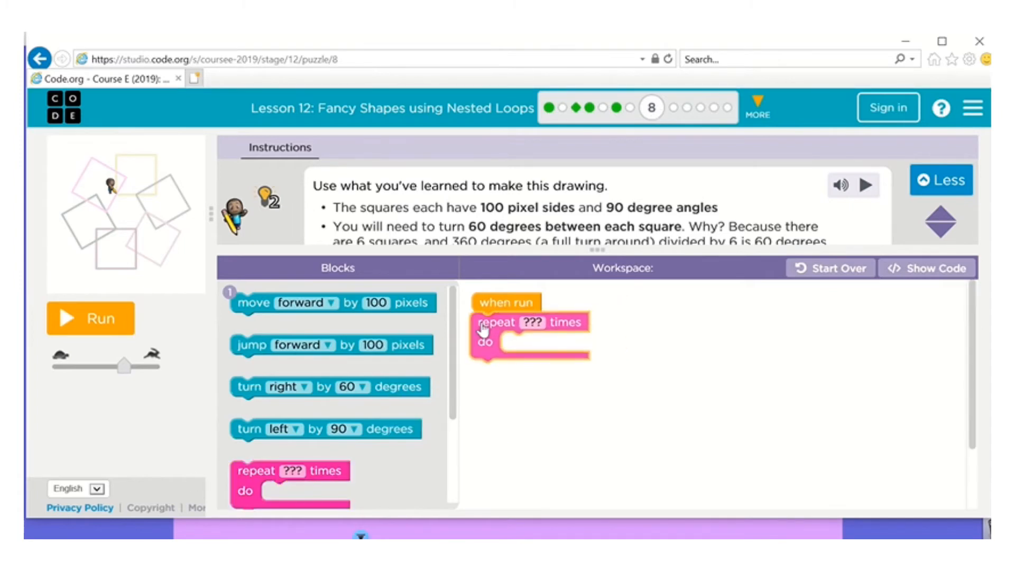
- Build a repeat-4 square followed by a 50-pixel jump and right 60, test, then clear
{"action": "left_click", "coordinate": [532, 323]}
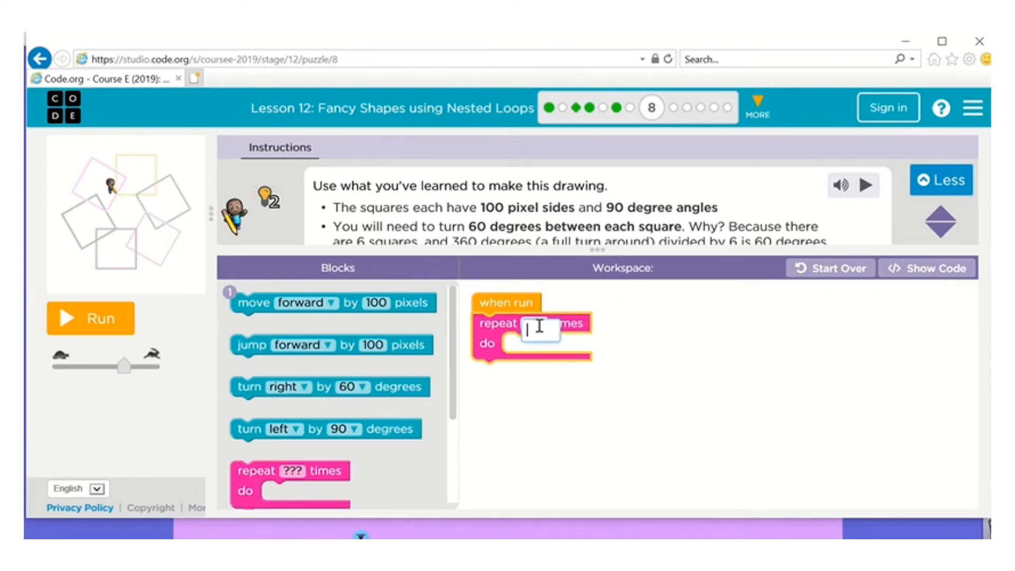
{"action": "type", "text": "4"}
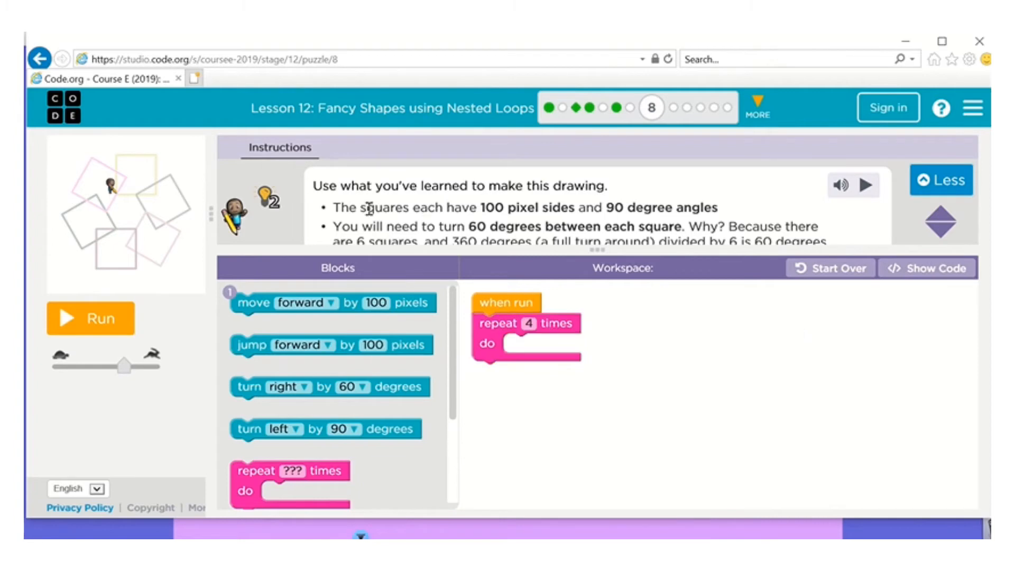
{"action": "mouse_move", "coordinate": [469, 241]}
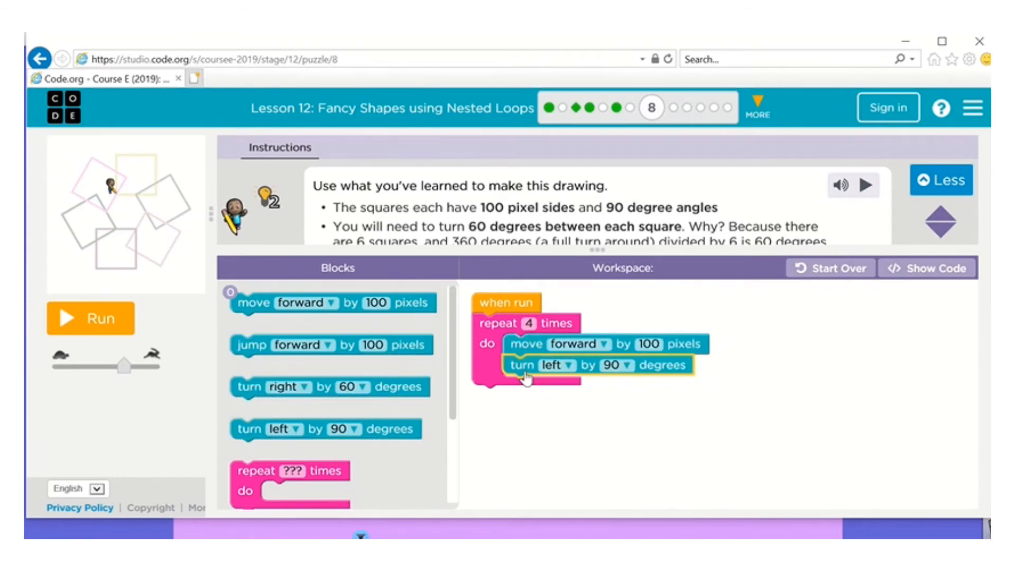
{"action": "left_click", "coordinate": [90, 318]}
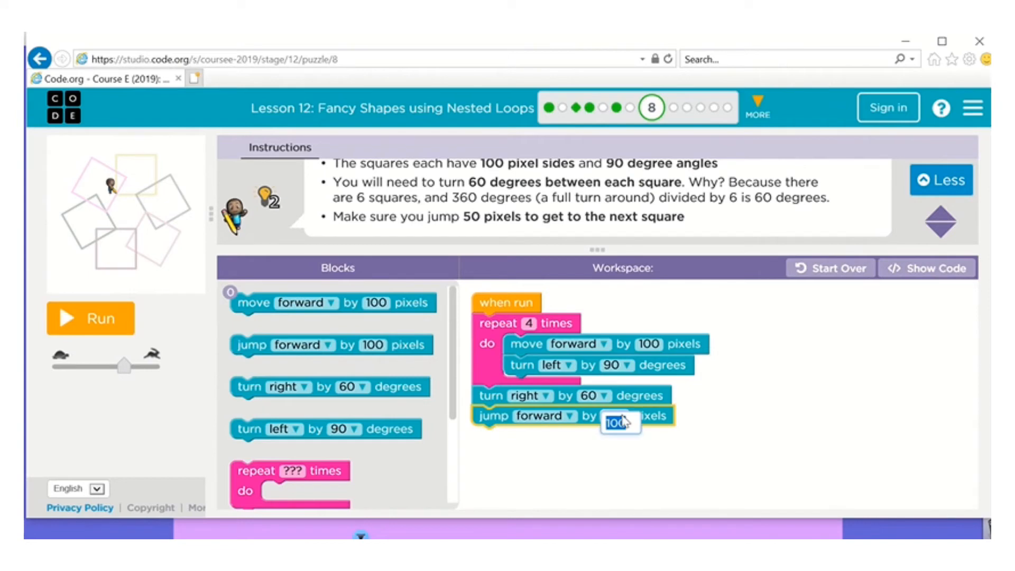
{"action": "type", "text": "50"}
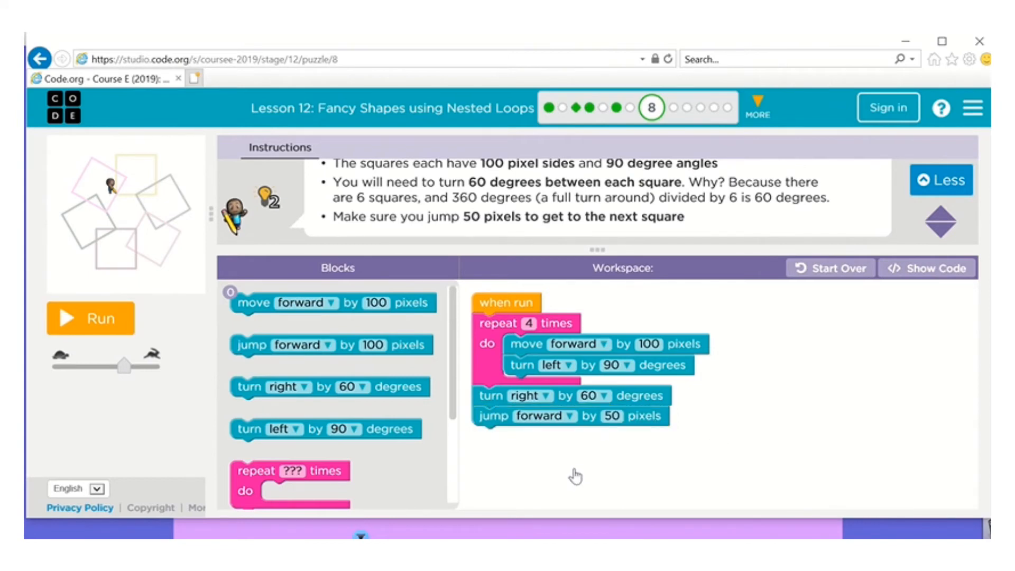
{"action": "left_click", "coordinate": [90, 318]}
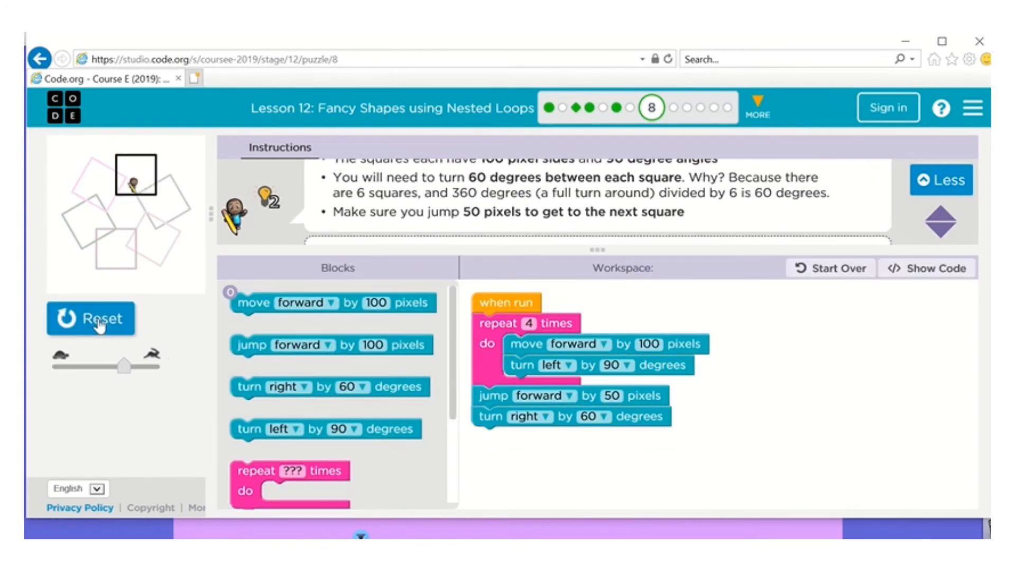
{"action": "left_click", "coordinate": [90, 318]}
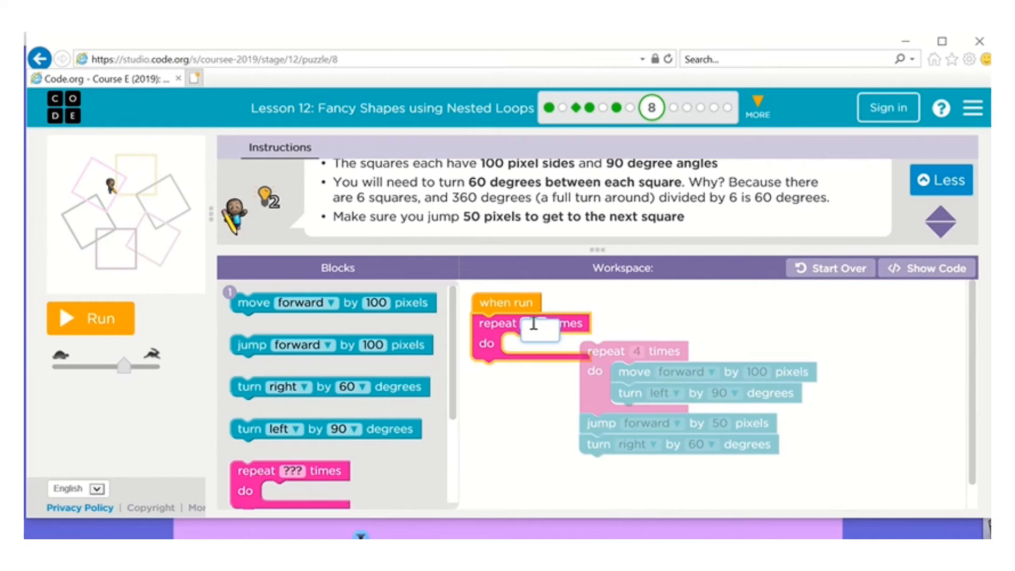
- Wrap the square code in repeat 6 with random colour and run six squares
{"action": "type", "text": "6"}
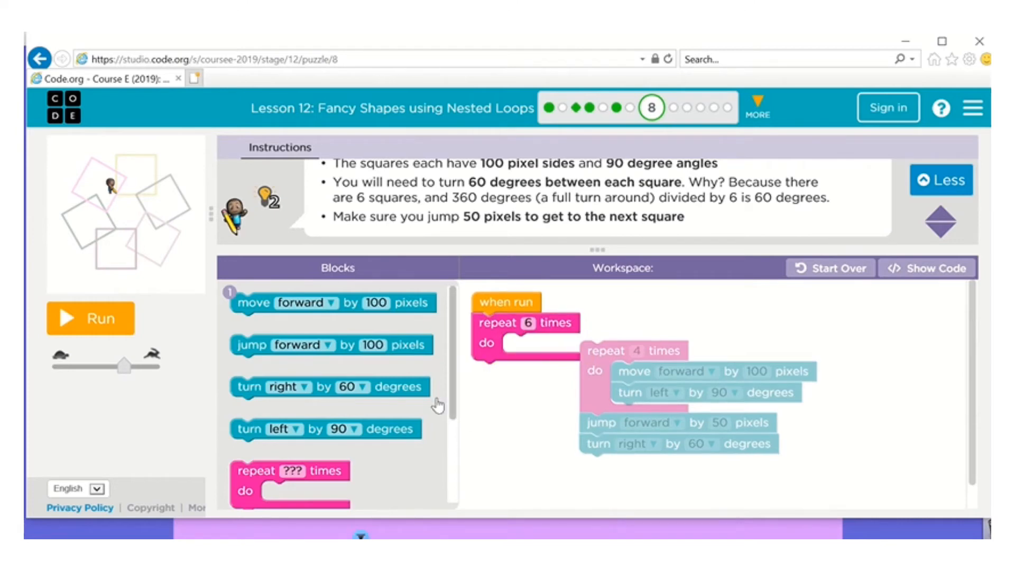
{"action": "scroll", "scroll_direction": "down", "scroll_amount": 3}
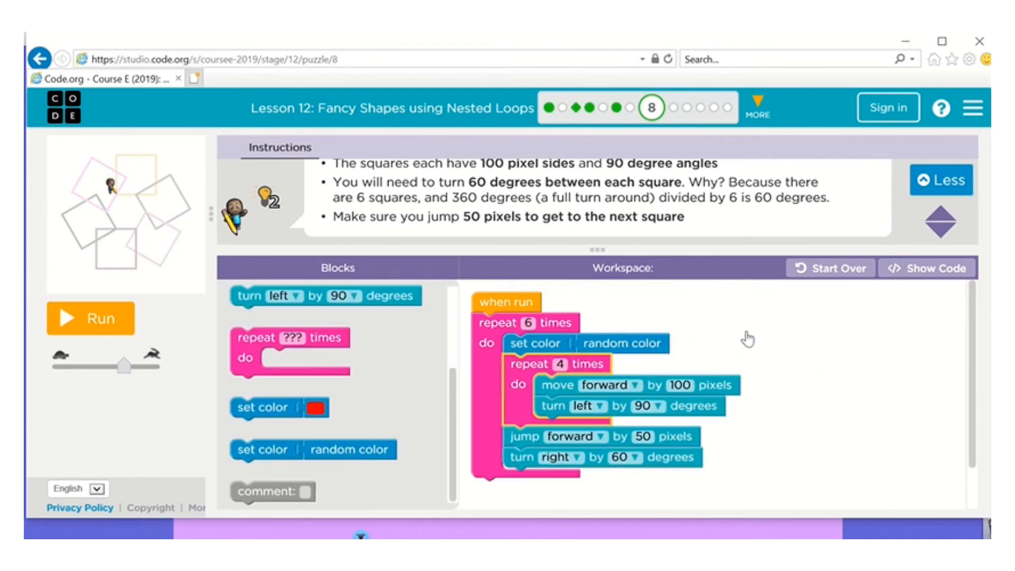
{"action": "left_click", "coordinate": [90, 318]}
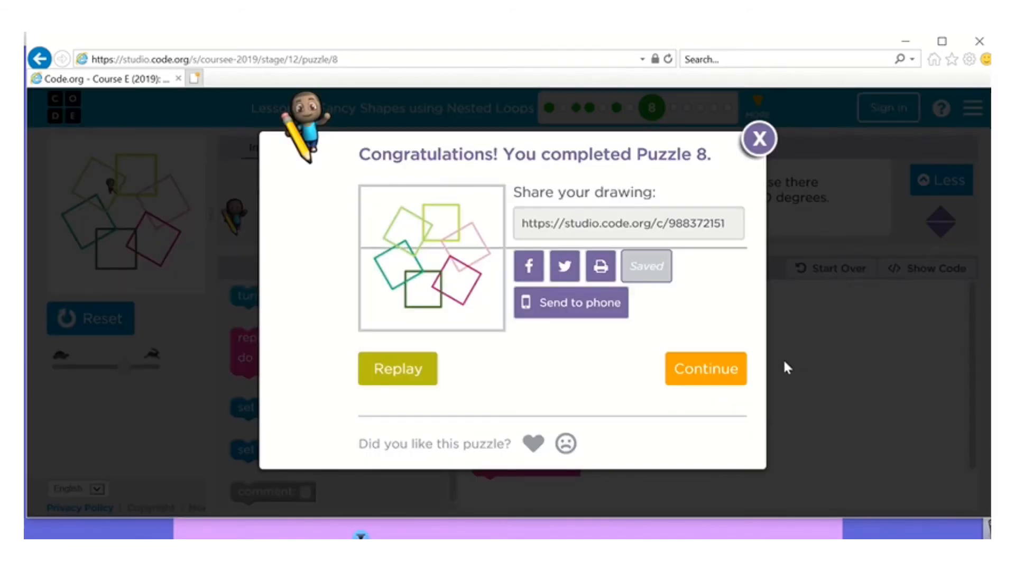
{"action": "mouse_move", "coordinate": [662, 225]}
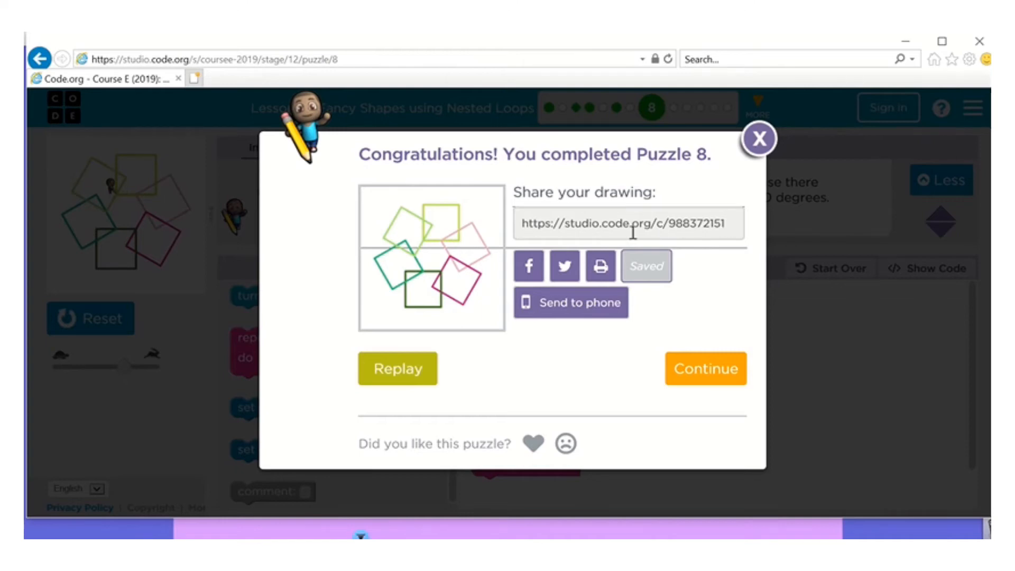
{"action": "mouse_move", "coordinate": [710, 224]}
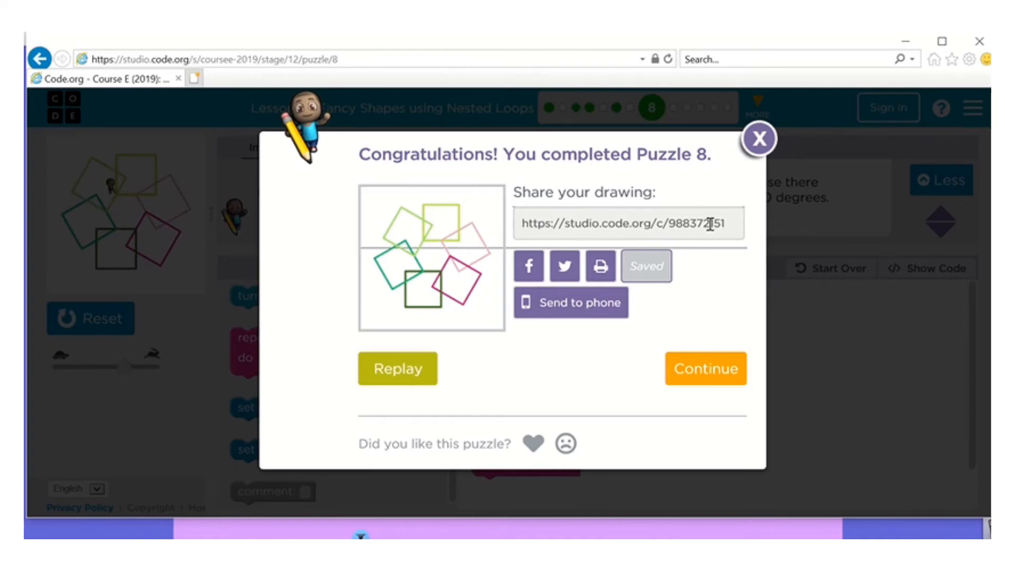
- Select the share link in the Puzzle 8 congratulations, then continue to Puzzle 10
{"action": "left_click", "coordinate": [524, 223]}
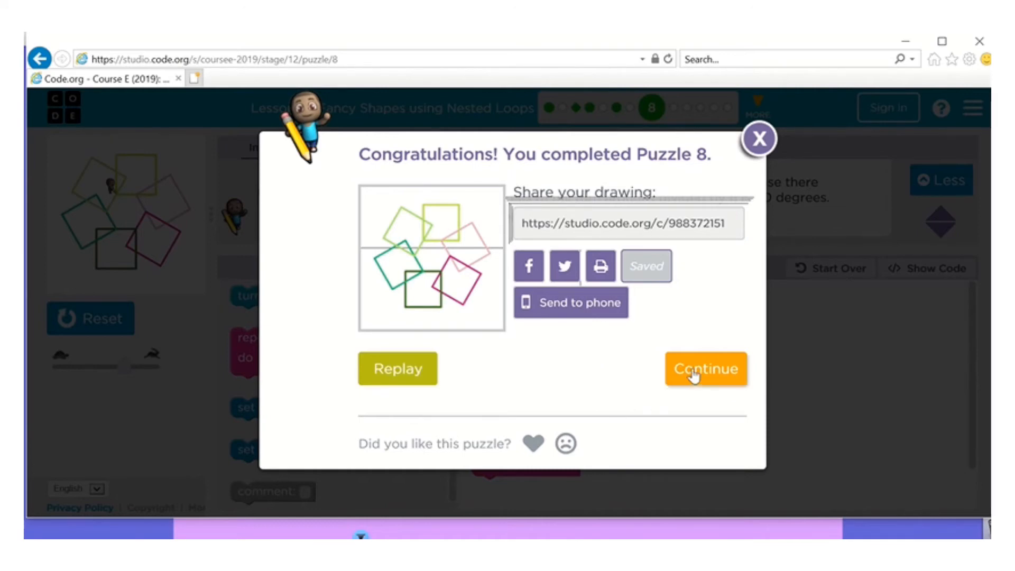
{"action": "left_click", "coordinate": [706, 370]}
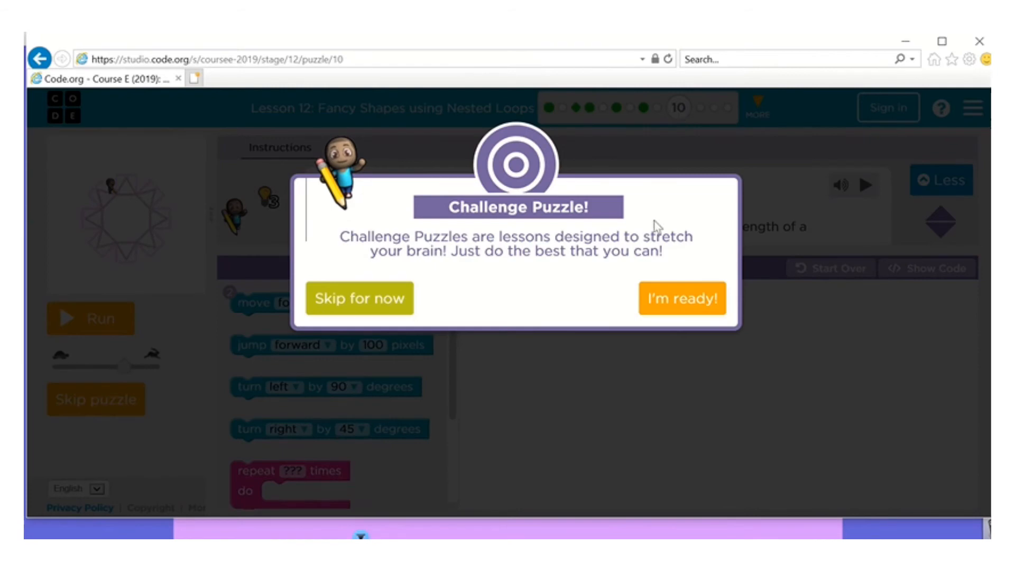
- Accept the challenge puzzle with 'I'm ready!' to start the triangle loop
{"action": "left_click", "coordinate": [681, 298]}
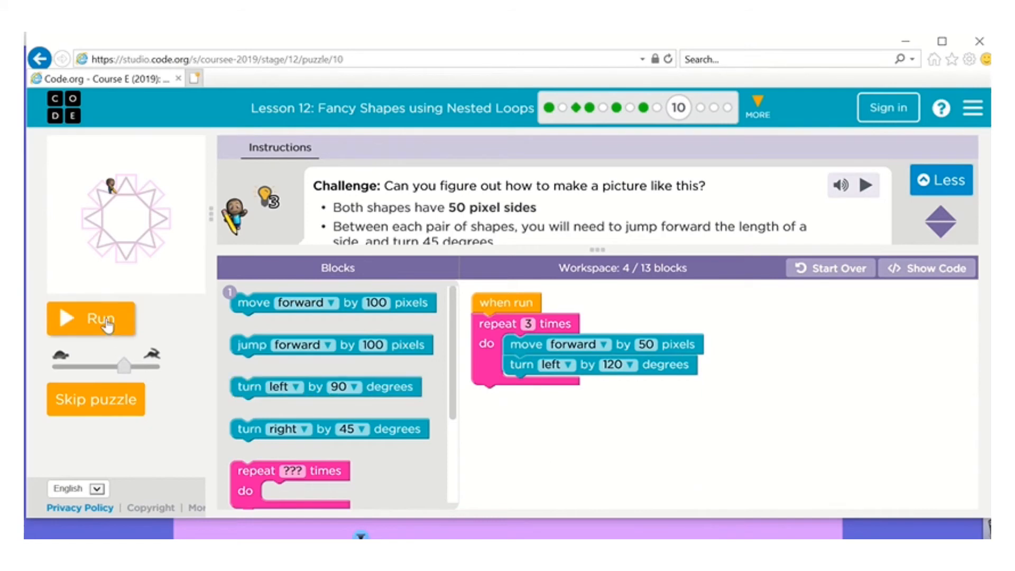
- Test-run the single-triangle and two-triangle programs, resetting between runs
{"action": "left_click", "coordinate": [90, 318]}
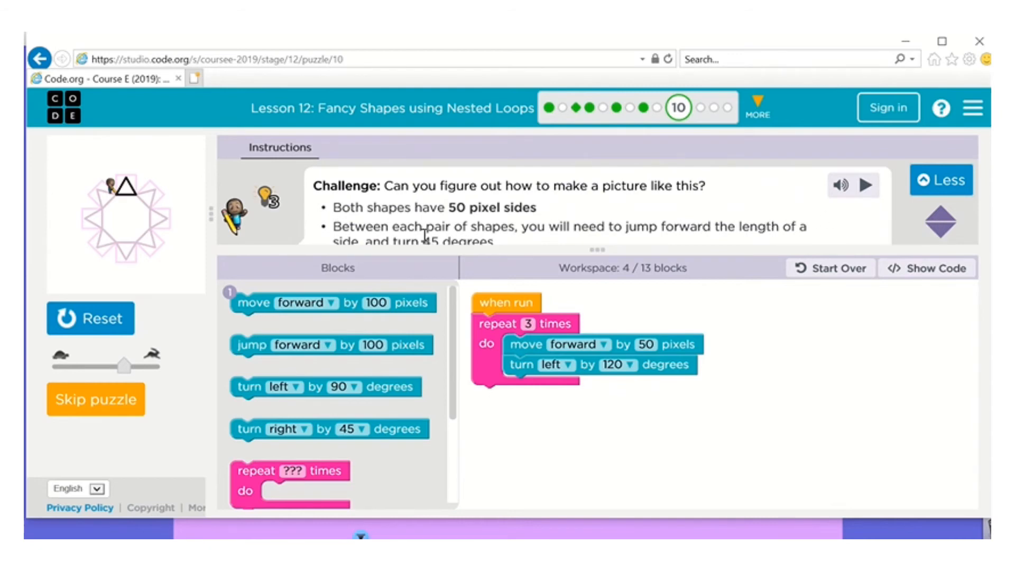
{"action": "mouse_move", "coordinate": [647, 234]}
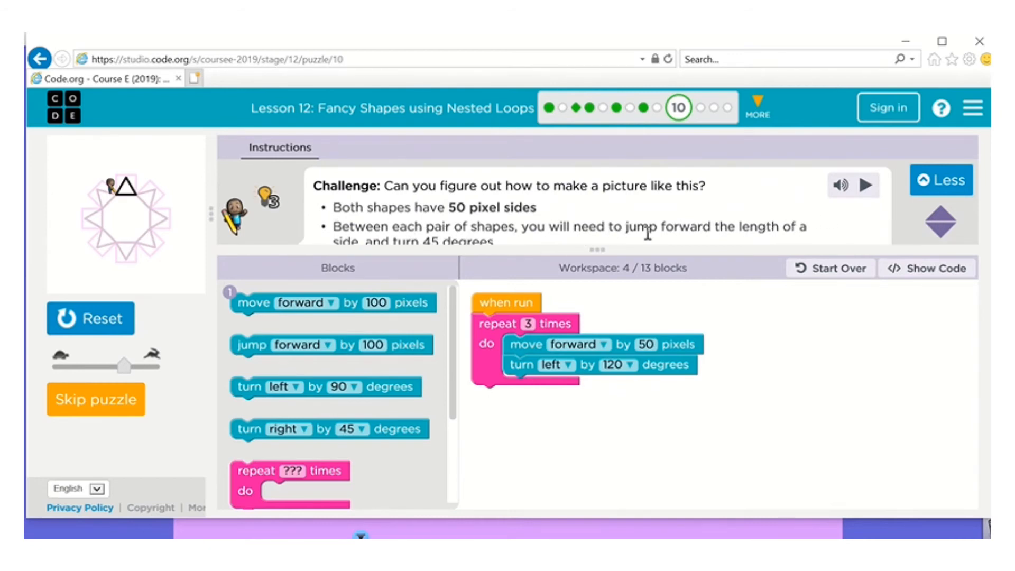
{"action": "mouse_move", "coordinate": [253, 375]}
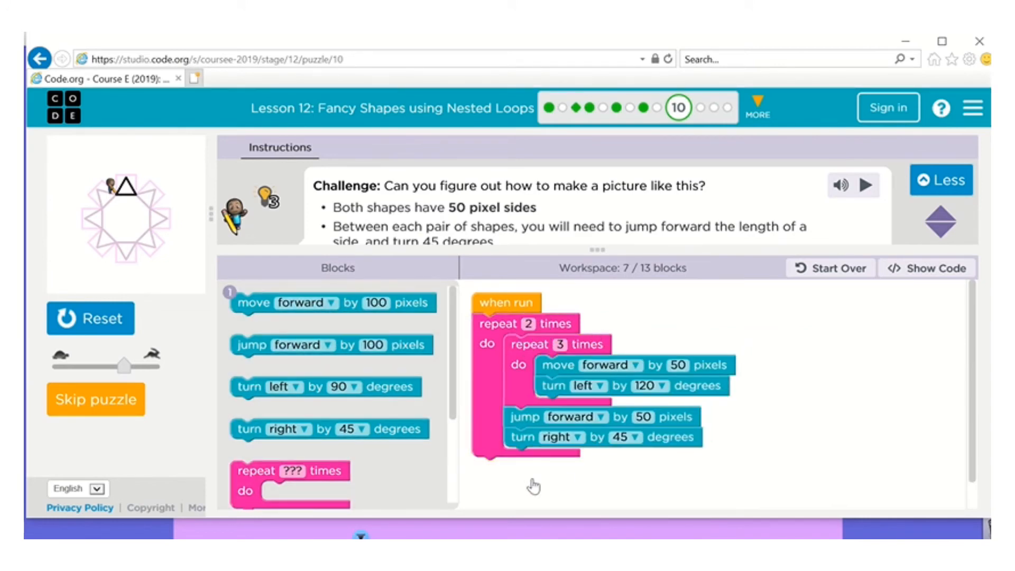
{"action": "left_click", "coordinate": [90, 317]}
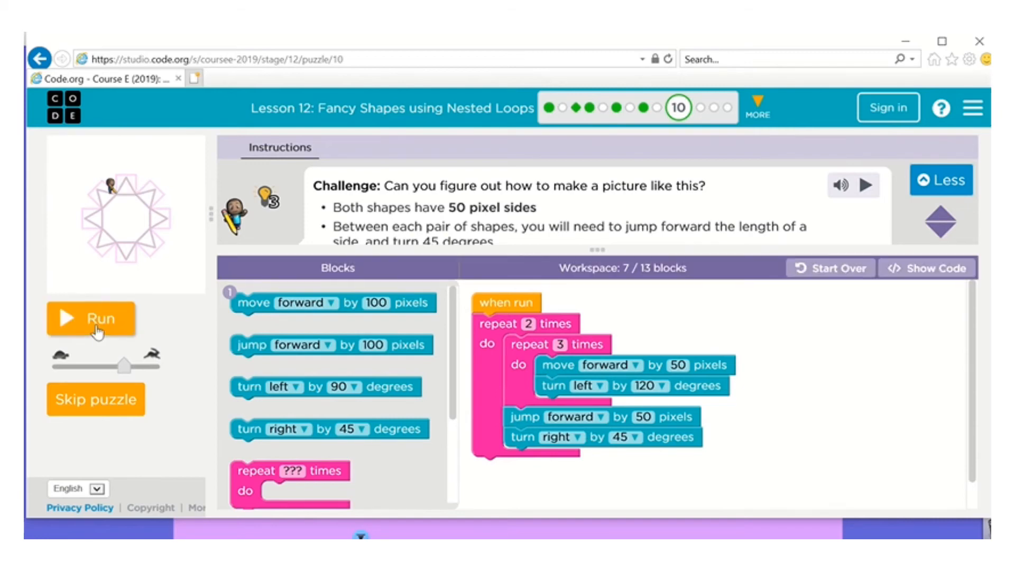
{"action": "left_click", "coordinate": [91, 318]}
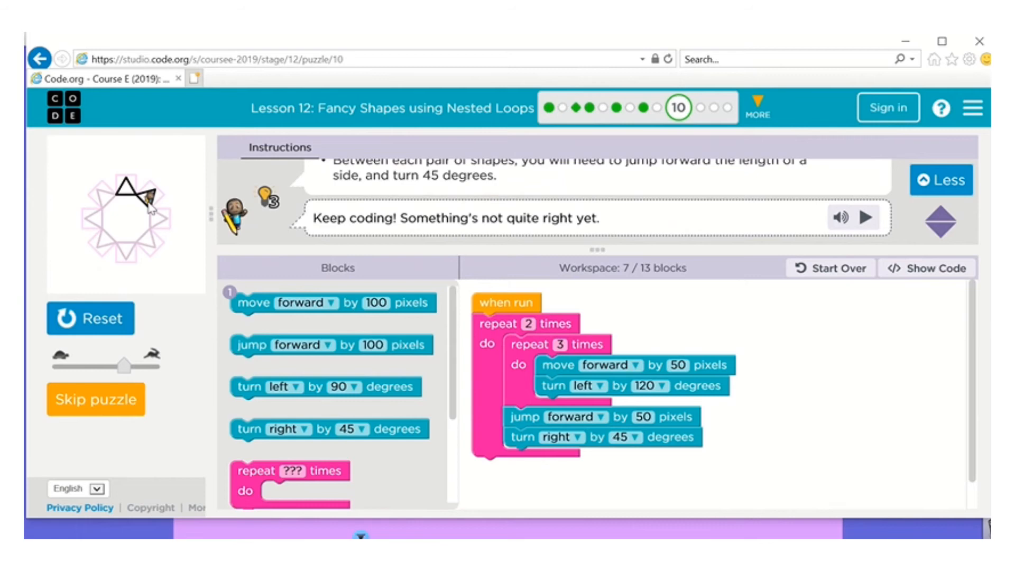
{"action": "mouse_move", "coordinate": [97, 228]}
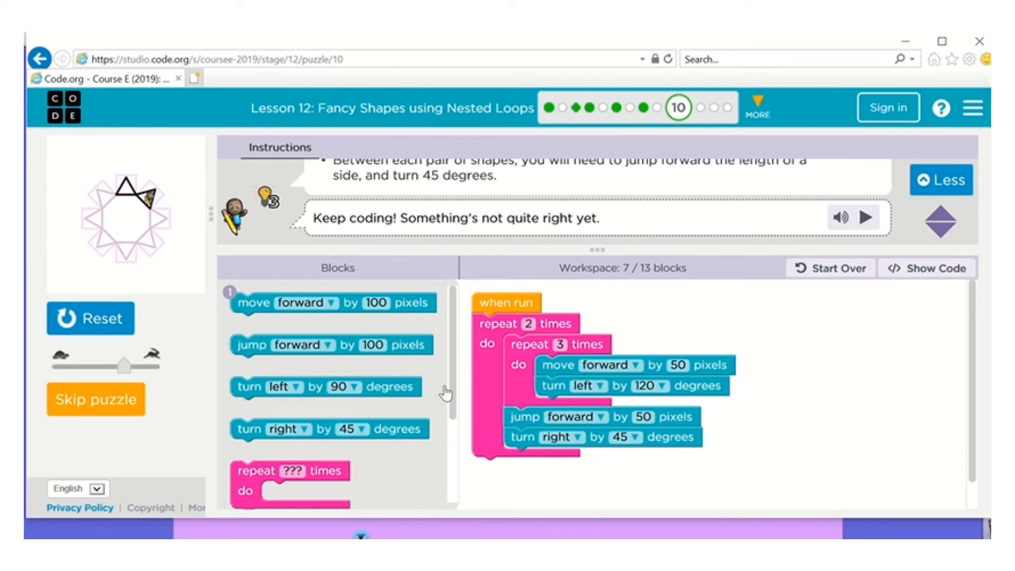
- Add a purple set-color block and run the eight-triangle star program
{"action": "left_click", "coordinate": [533, 324]}
{"action": "type", "text": "8"}
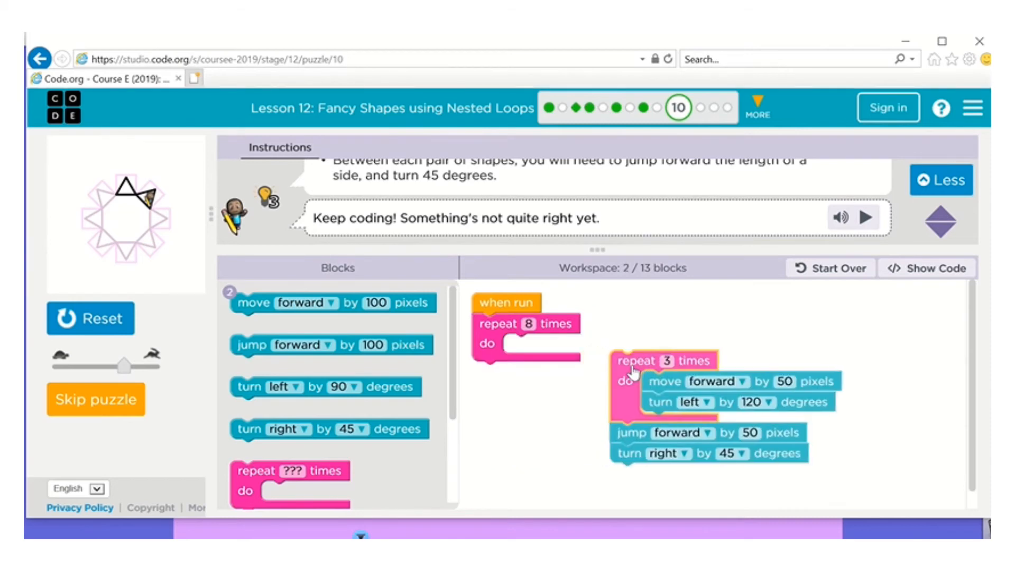
{"action": "scroll", "scroll_direction": "down", "scroll_amount": 3}
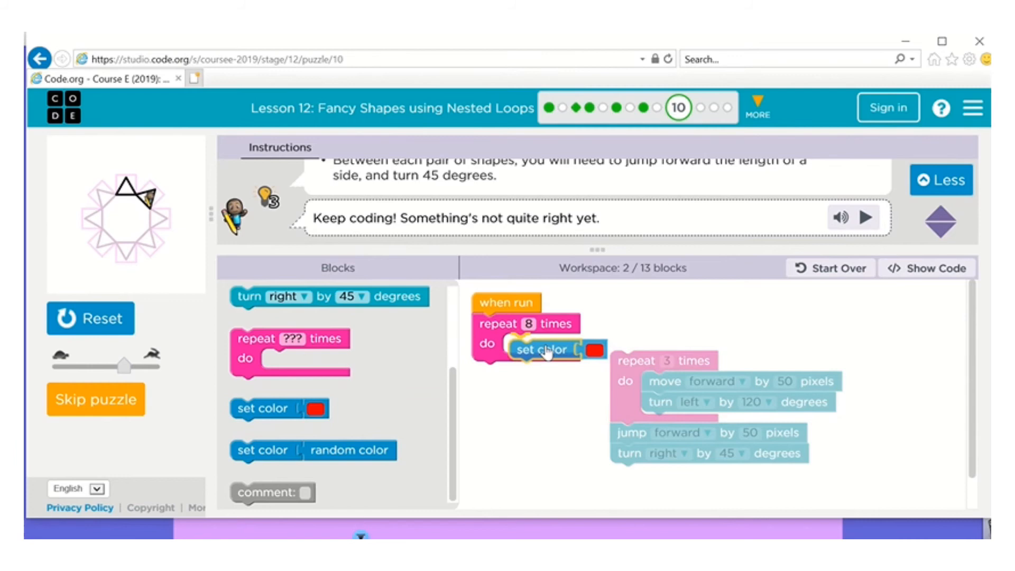
{"action": "left_click", "coordinate": [591, 344]}
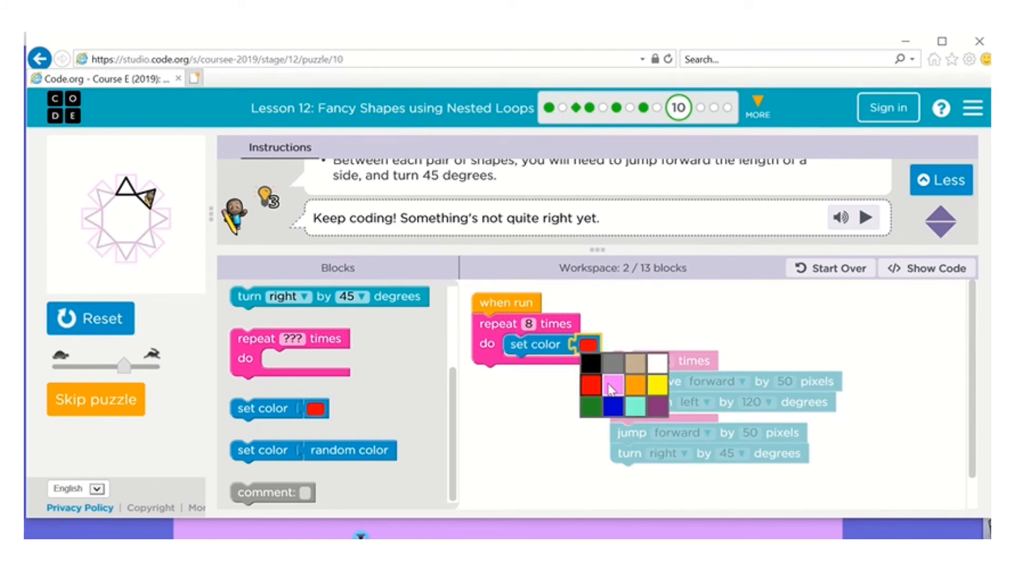
{"action": "left_click", "coordinate": [659, 412]}
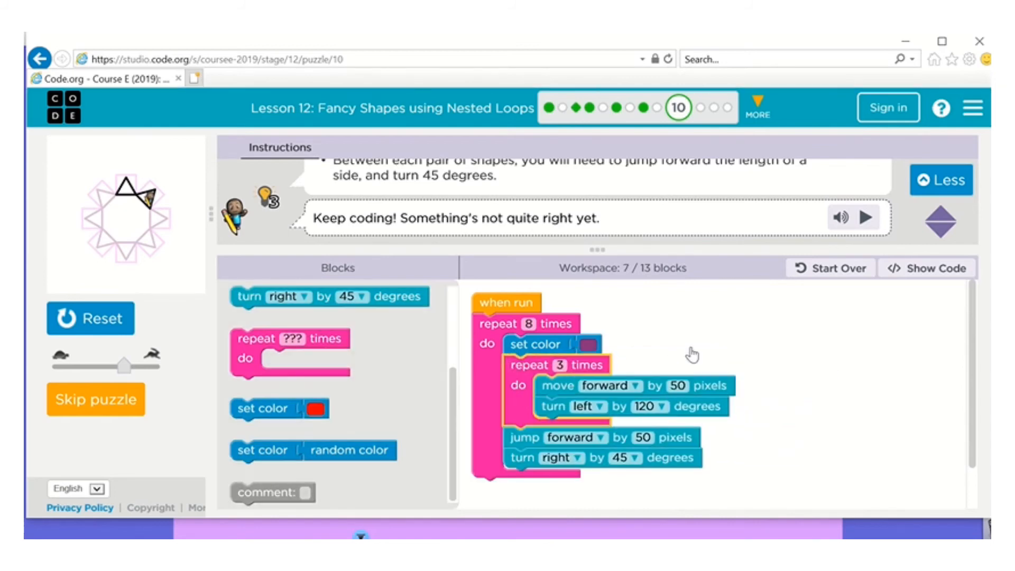
{"action": "left_click", "coordinate": [90, 318]}
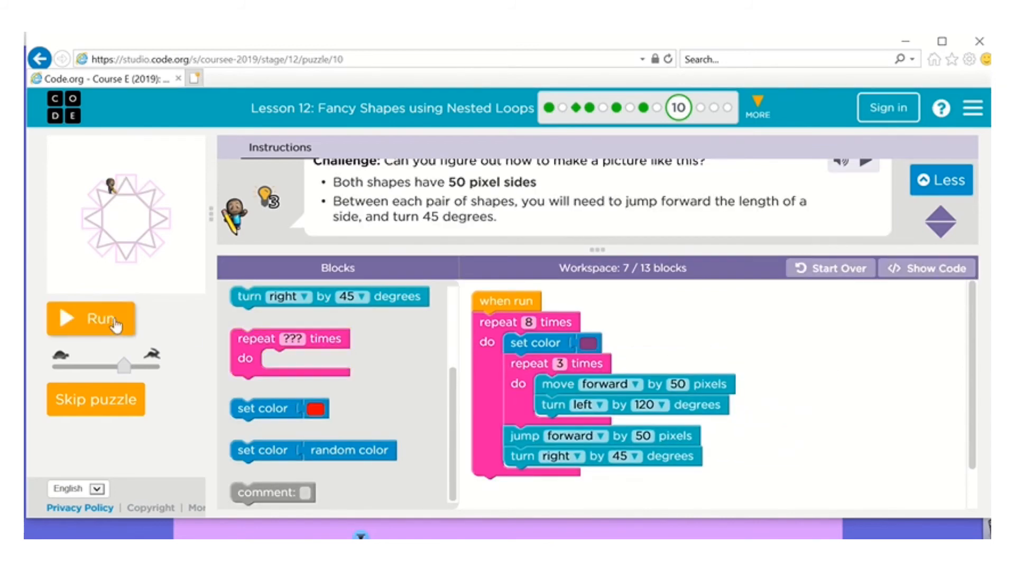
{"action": "left_click", "coordinate": [90, 318]}
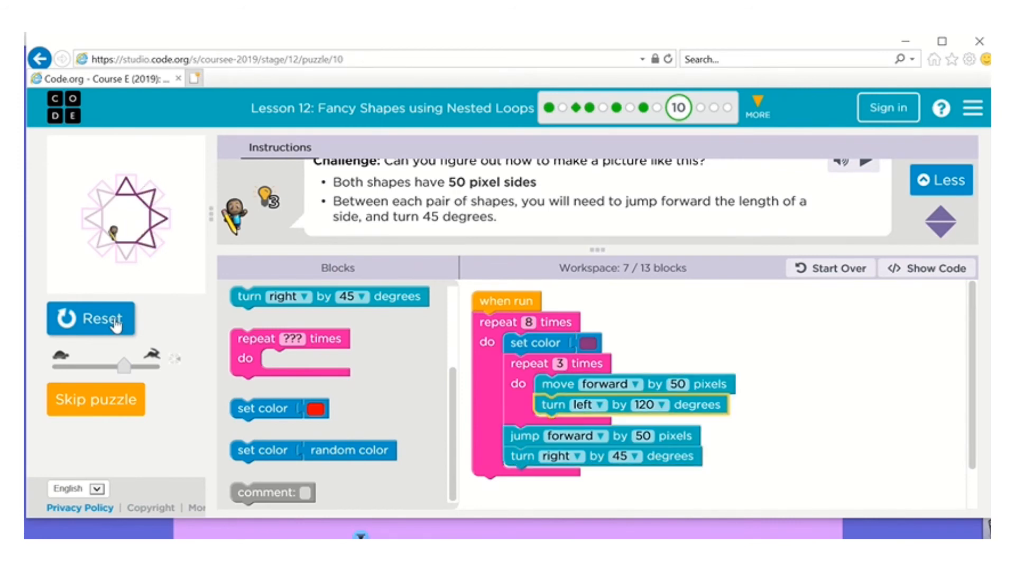
{"action": "left_click", "coordinate": [91, 317]}
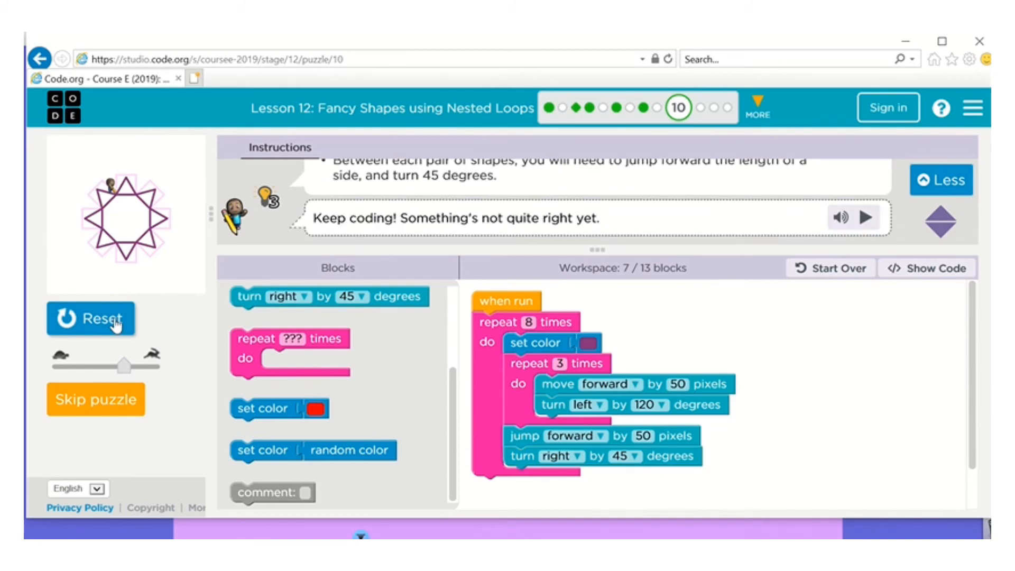
{"action": "mouse_move", "coordinate": [874, 337]}
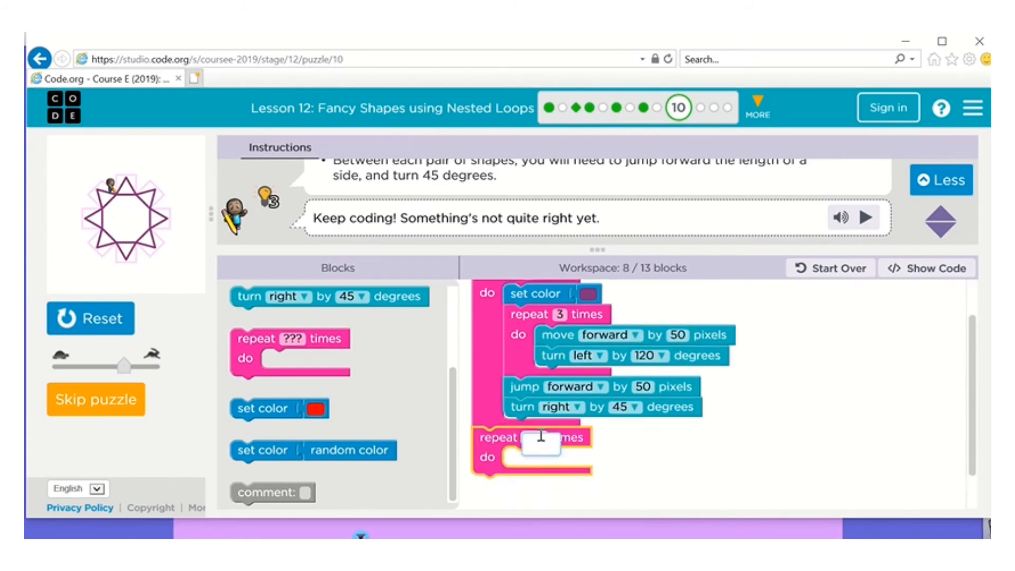
- Set the outer square loop's repeat count to 2 and run it to draw two squares
{"action": "type", "text": "4"}
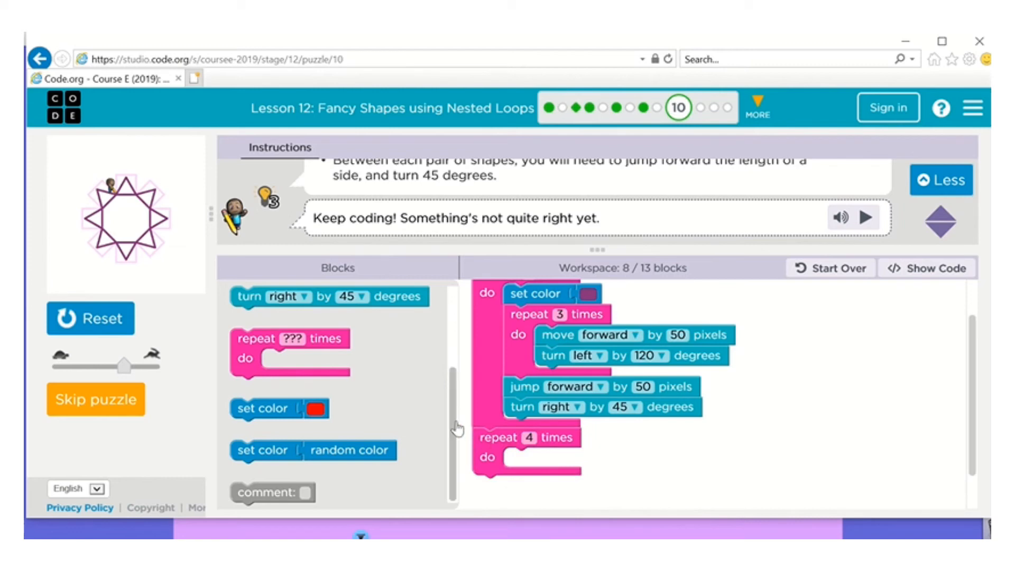
{"action": "scroll", "scroll_direction": "up", "scroll_amount": 3}
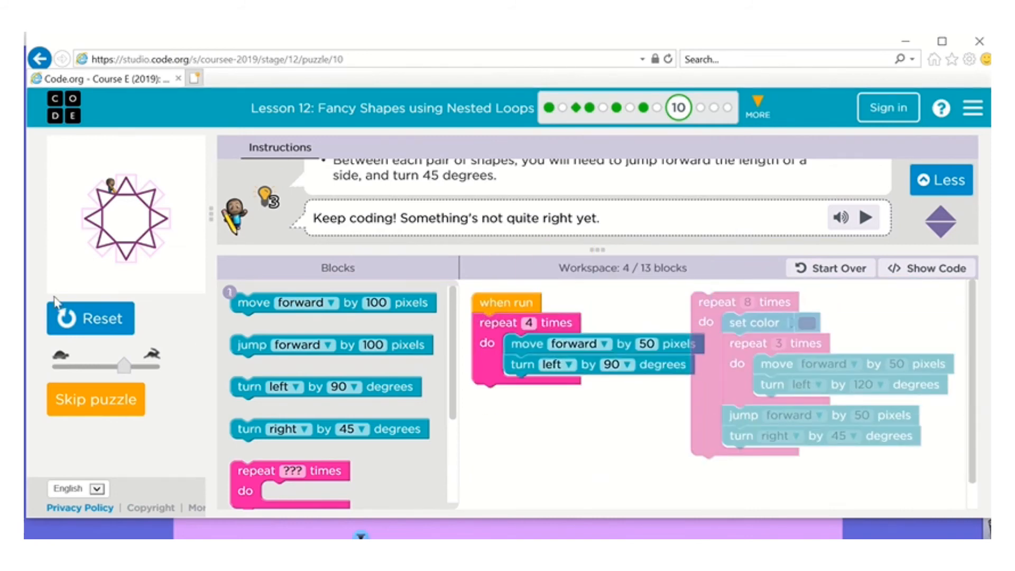
{"action": "left_click", "coordinate": [89, 318]}
{"action": "type", "text": "2"}
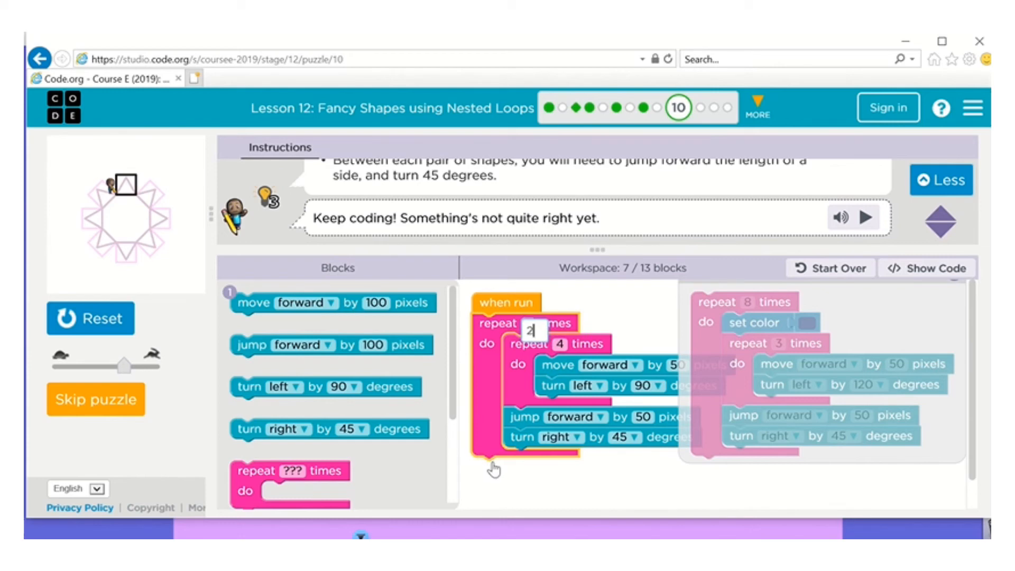
{"action": "left_click", "coordinate": [90, 318]}
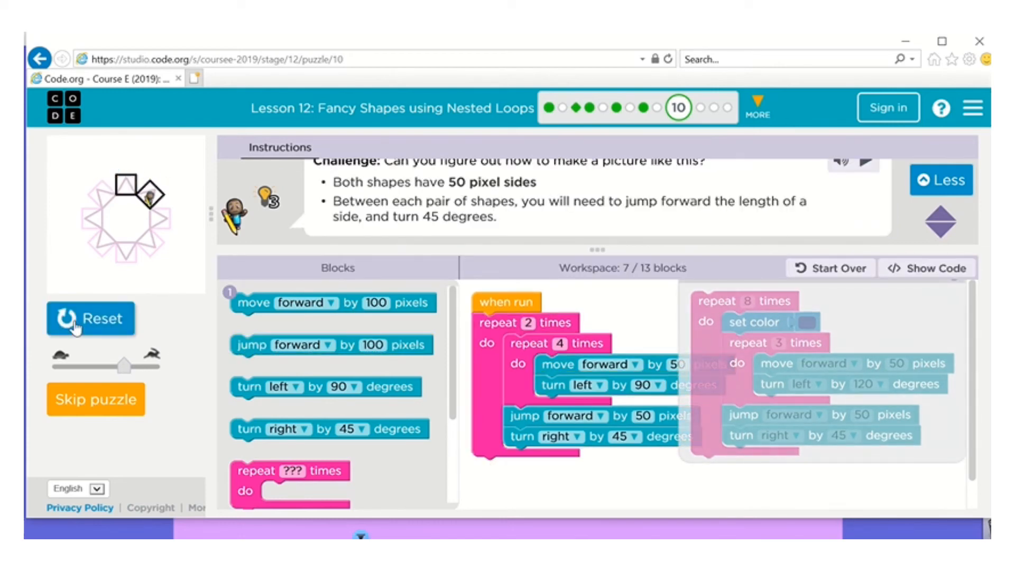
- Join the triangle star with a pink repeat-8 square loop and run the complete star
{"action": "left_click", "coordinate": [90, 318]}
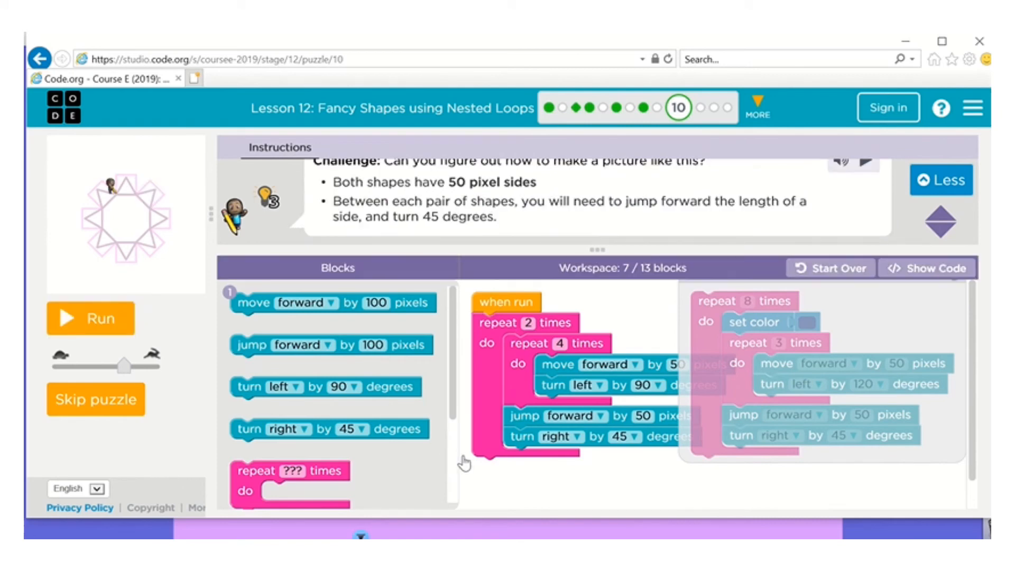
{"action": "mouse_move", "coordinate": [489, 357]}
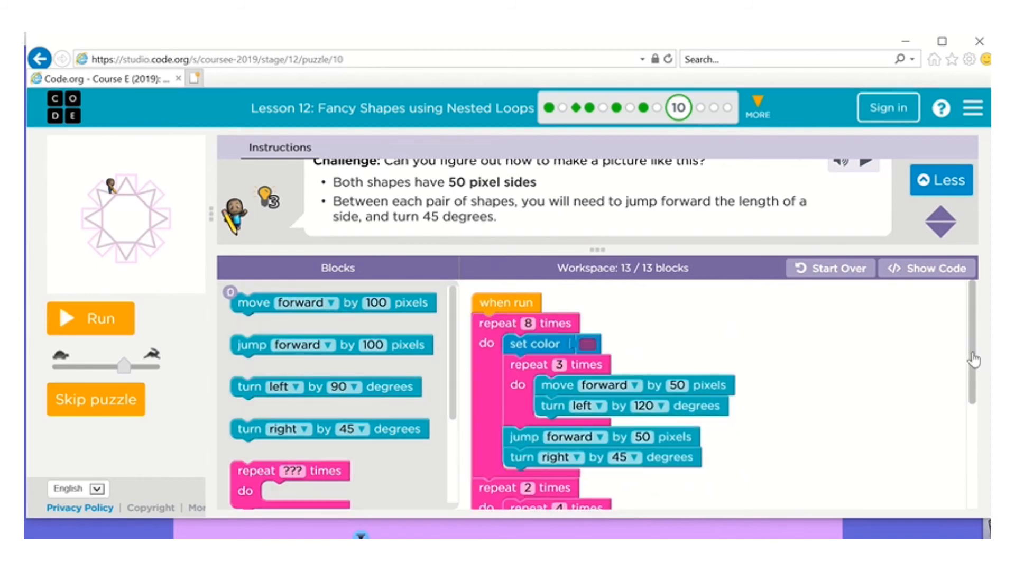
{"action": "scroll", "scroll_direction": "down", "scroll_amount": 3}
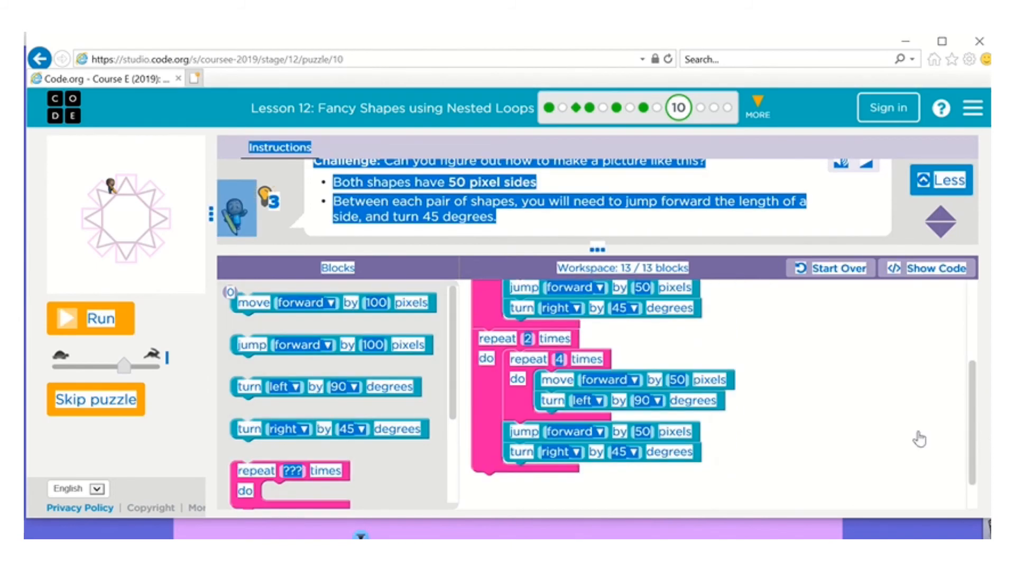
{"action": "scroll", "scroll_direction": "down", "scroll_amount": 3}
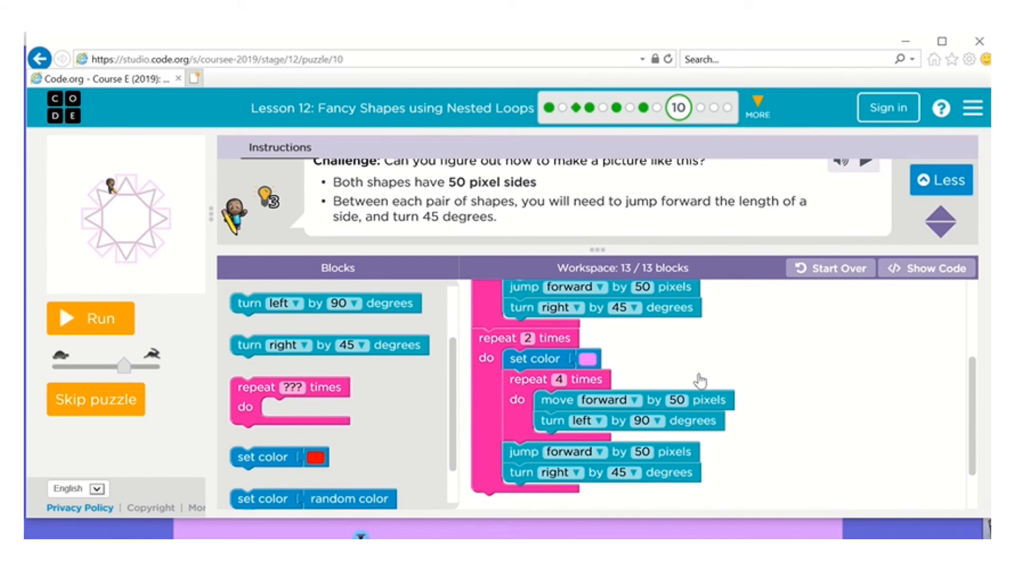
{"action": "mouse_move", "coordinate": [550, 380]}
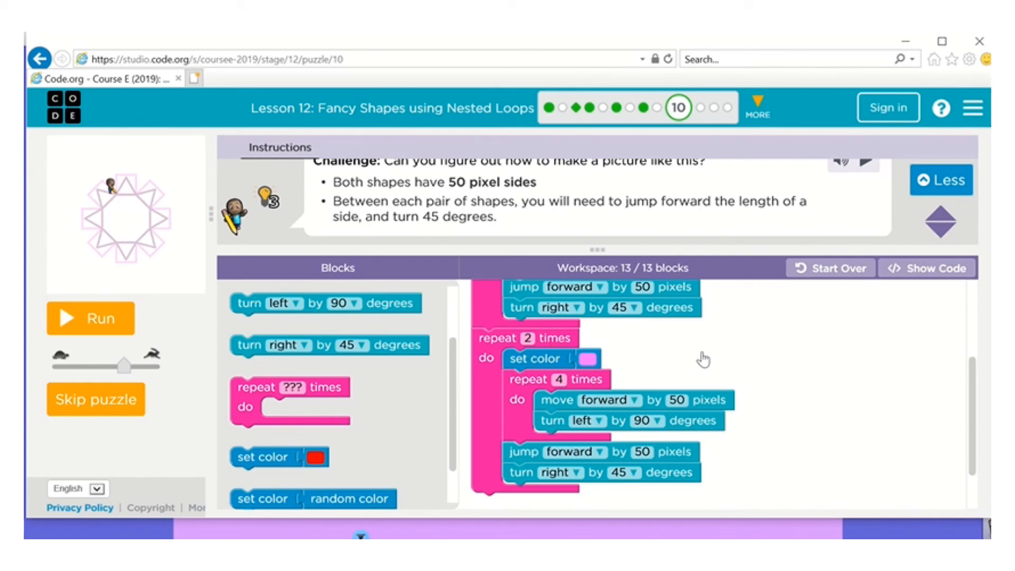
{"action": "scroll", "scroll_direction": "up", "scroll_amount": 3}
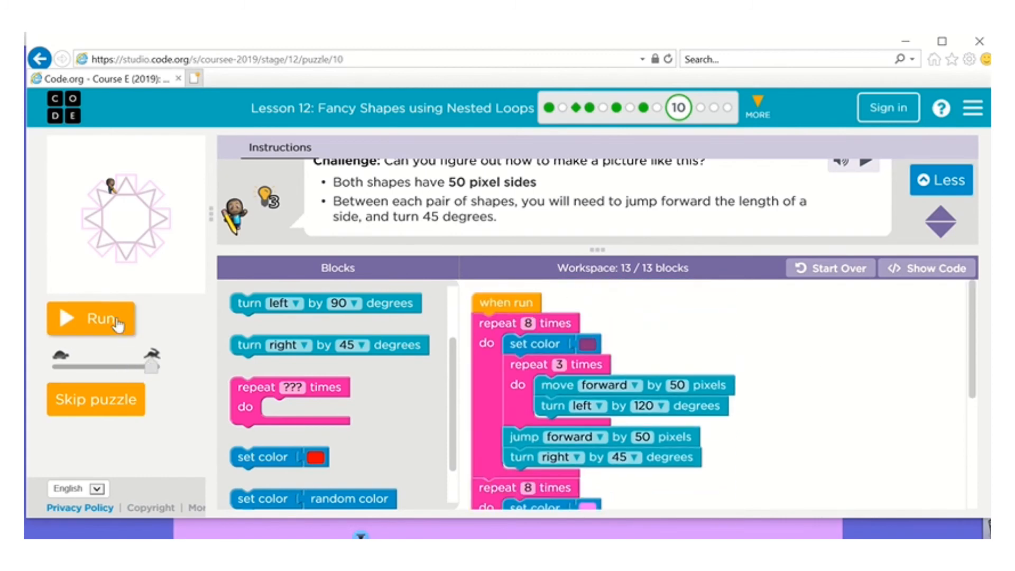
{"action": "left_click", "coordinate": [90, 318]}
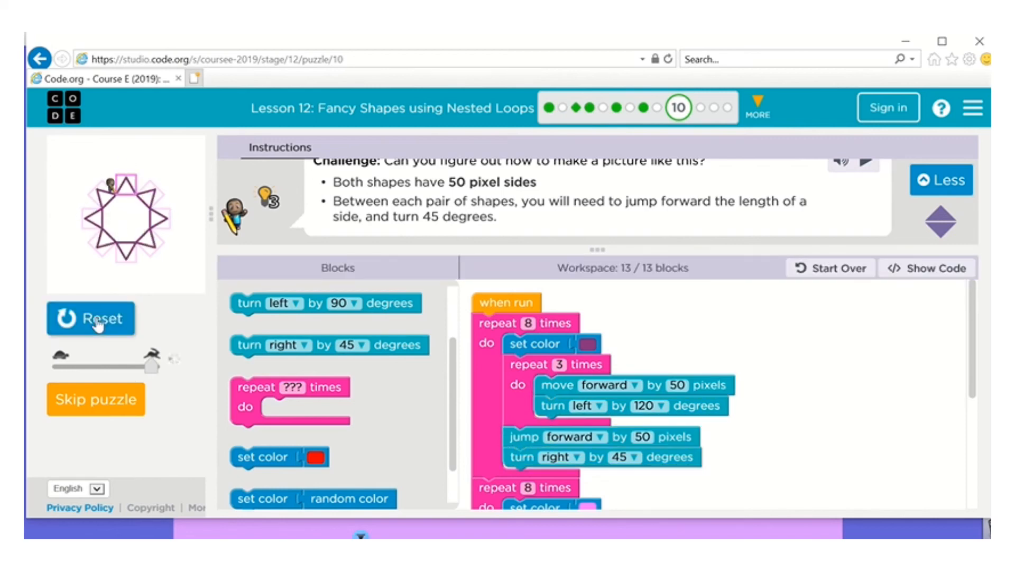
{"action": "left_click", "coordinate": [90, 318]}
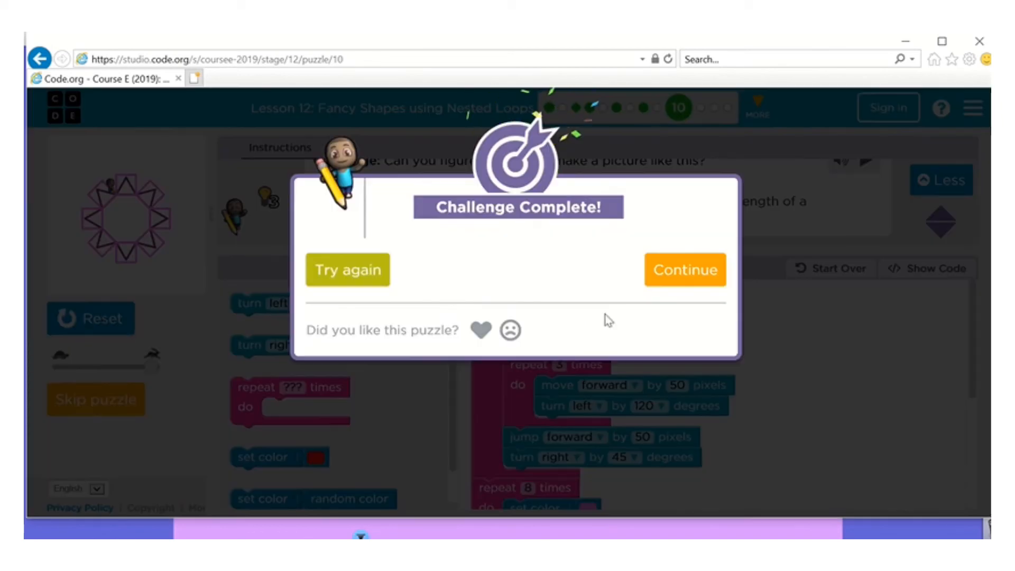
- Continue past the Challenge Complete dialog
{"action": "left_click", "coordinate": [685, 269]}
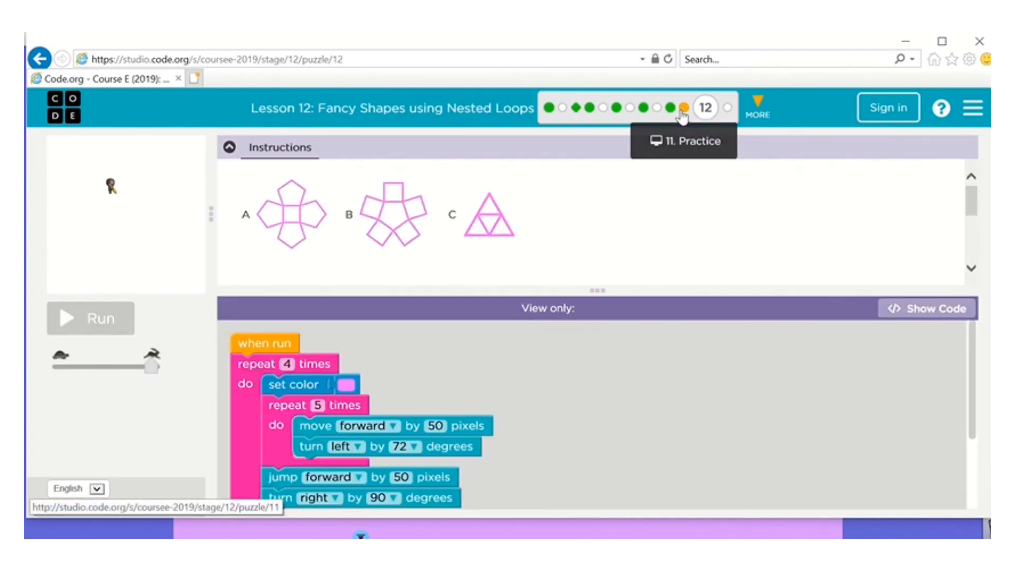
{"action": "mouse_move", "coordinate": [727, 113]}
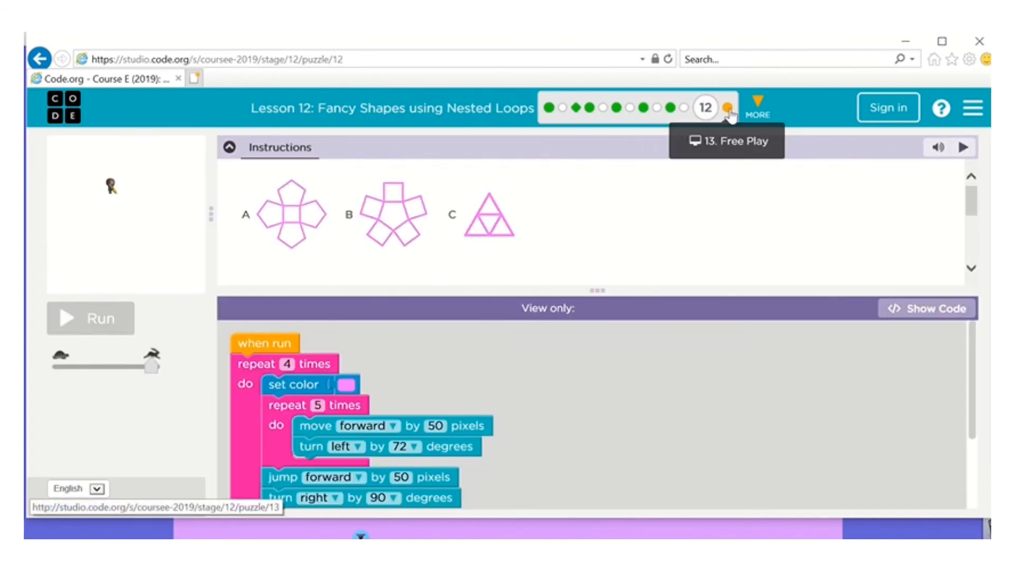
{"action": "mouse_move", "coordinate": [683, 113]}
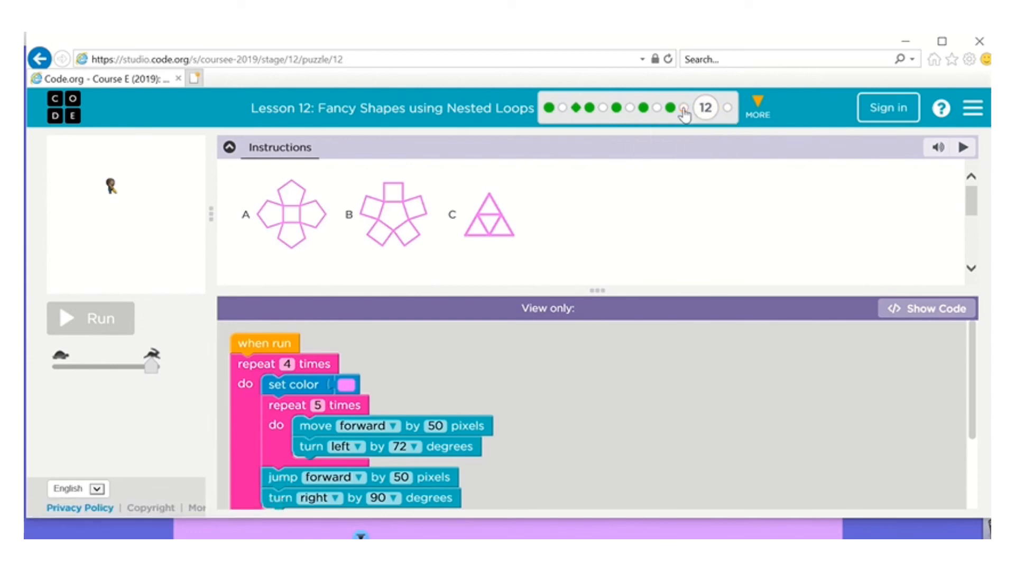
{"action": "mouse_move", "coordinate": [681, 108]}
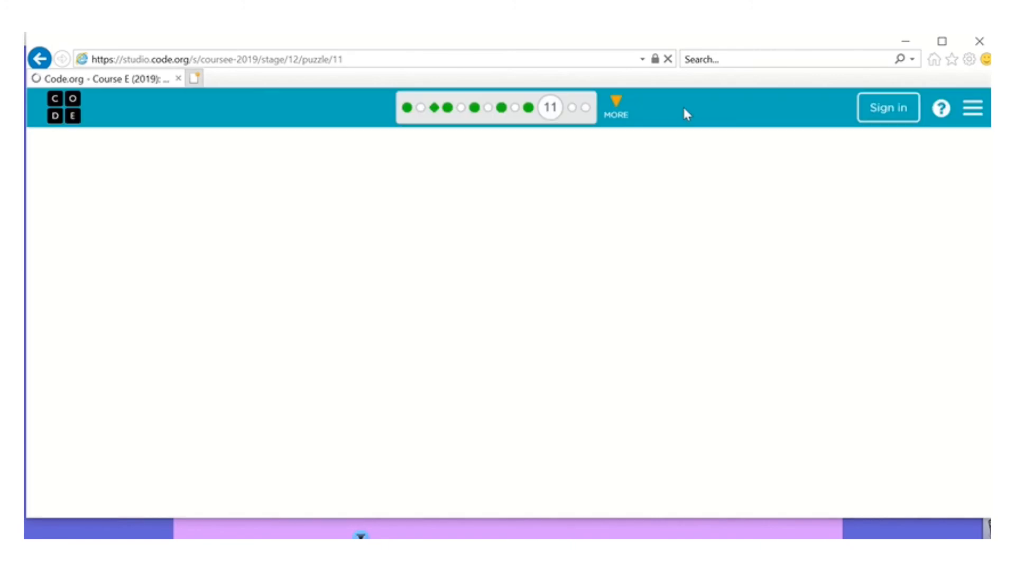
- Open Puzzle 11, nest a 50-pixel square and jump in repeat 7, and run it
{"action": "left_click", "coordinate": [684, 108]}
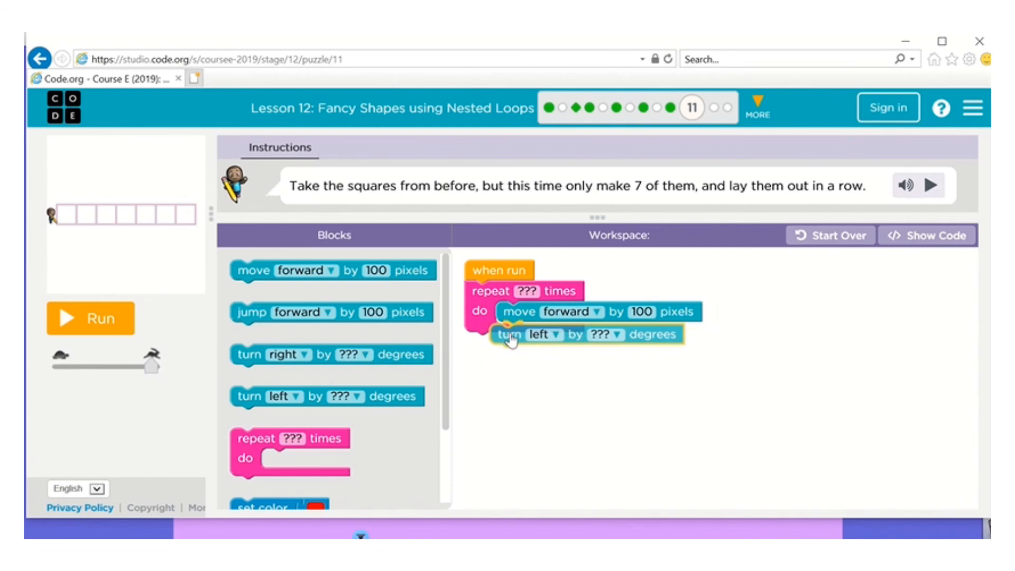
{"action": "left_click", "coordinate": [619, 334]}
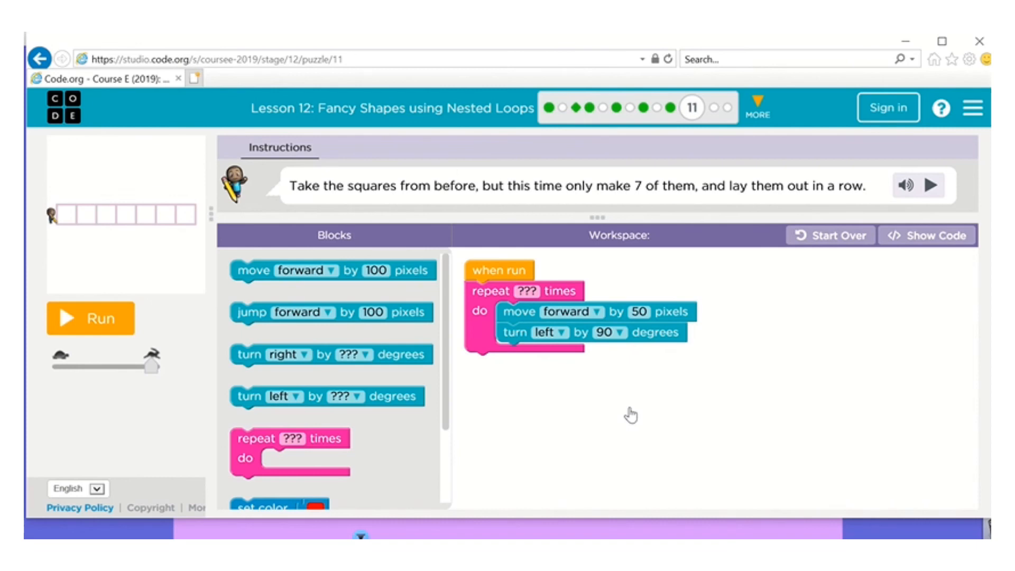
{"action": "mouse_move", "coordinate": [578, 369]}
{"action": "type", "text": "4"}
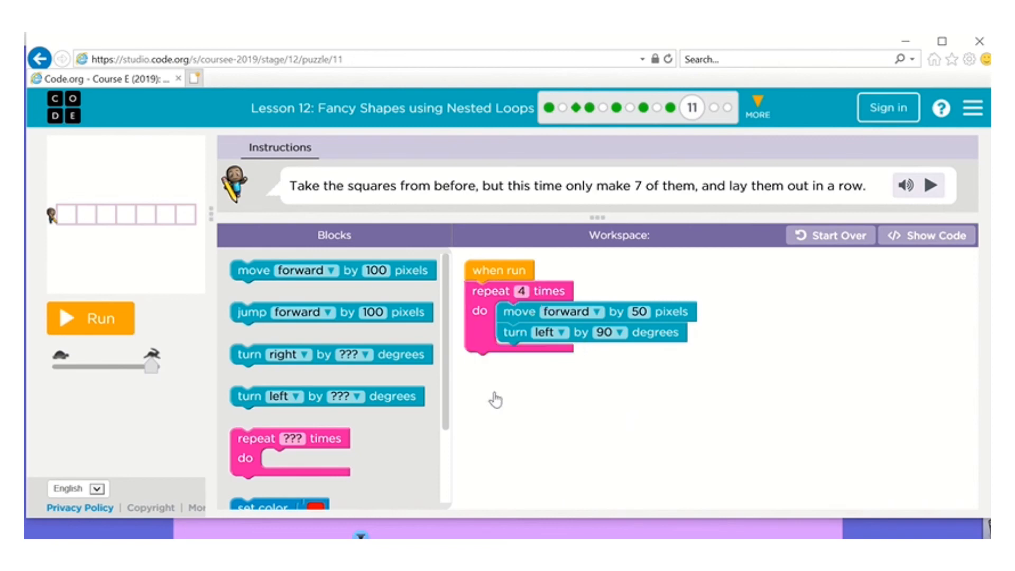
{"action": "left_click", "coordinate": [90, 317]}
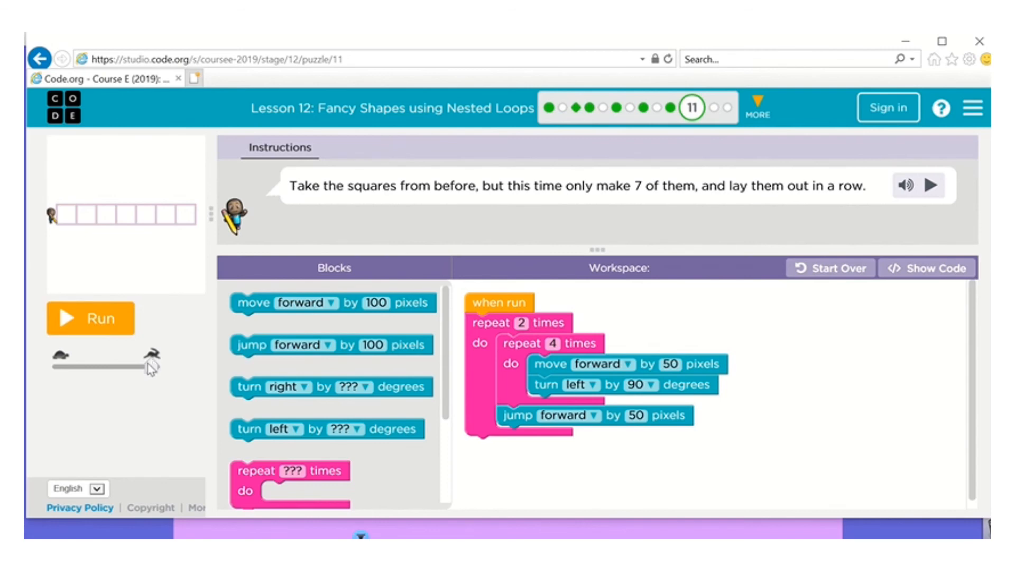
{"action": "left_click", "coordinate": [90, 318]}
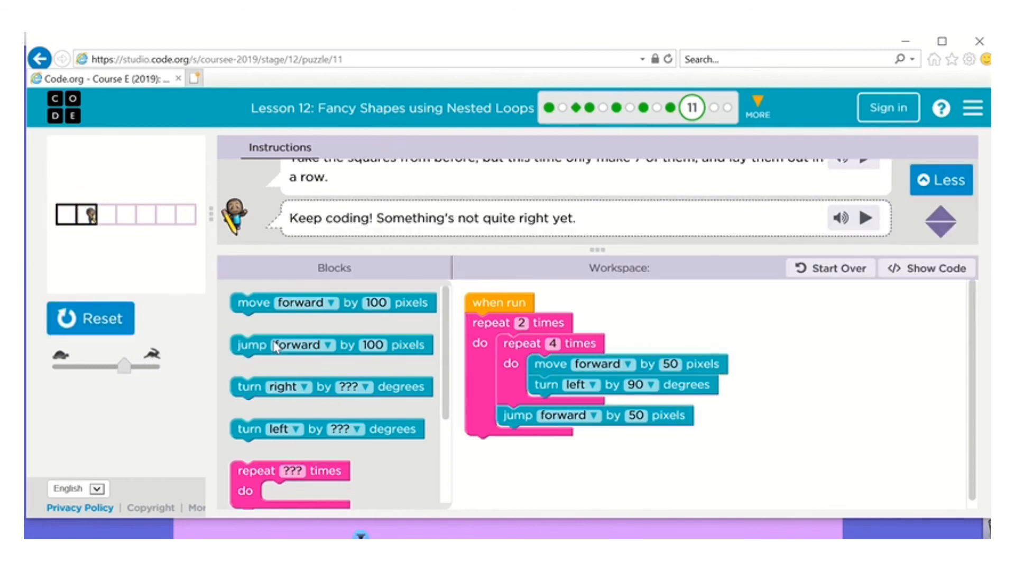
{"action": "left_click", "coordinate": [511, 322]}
{"action": "type", "text": "7"}
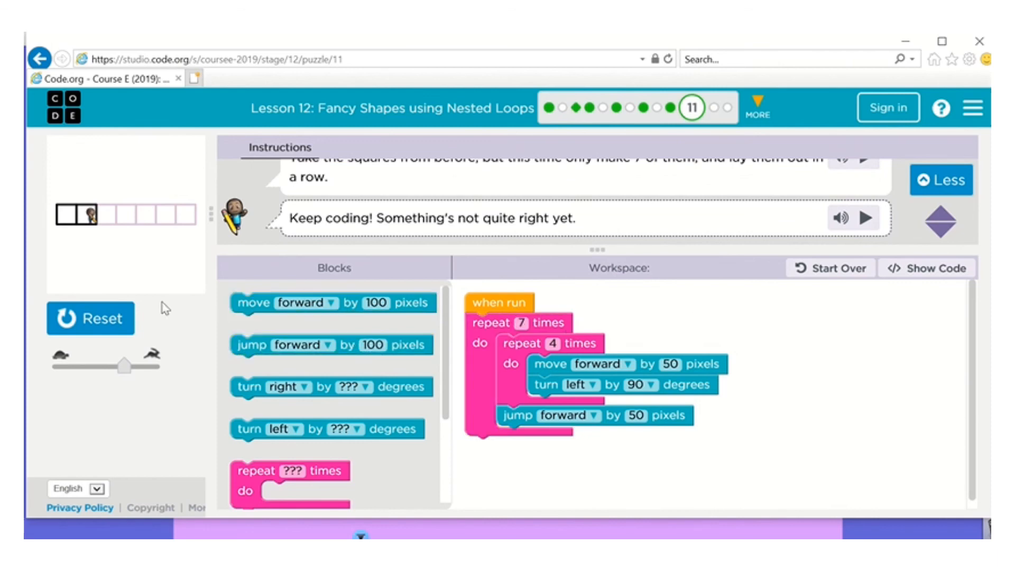
{"action": "left_click", "coordinate": [90, 318]}
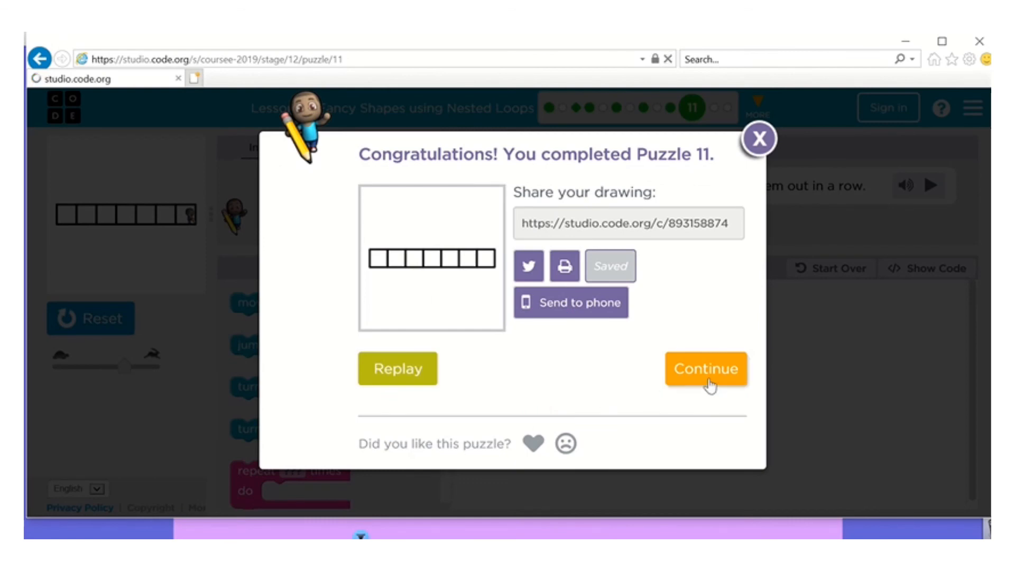
- Continue from the congratulations dialog to Puzzle 12
{"action": "left_click", "coordinate": [706, 369]}
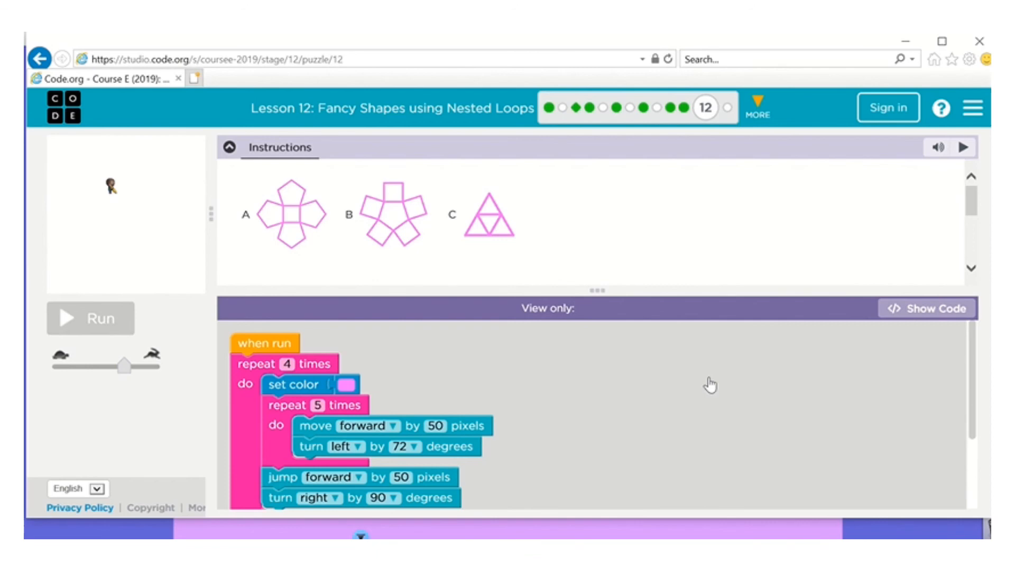
{"action": "mouse_move", "coordinate": [672, 341]}
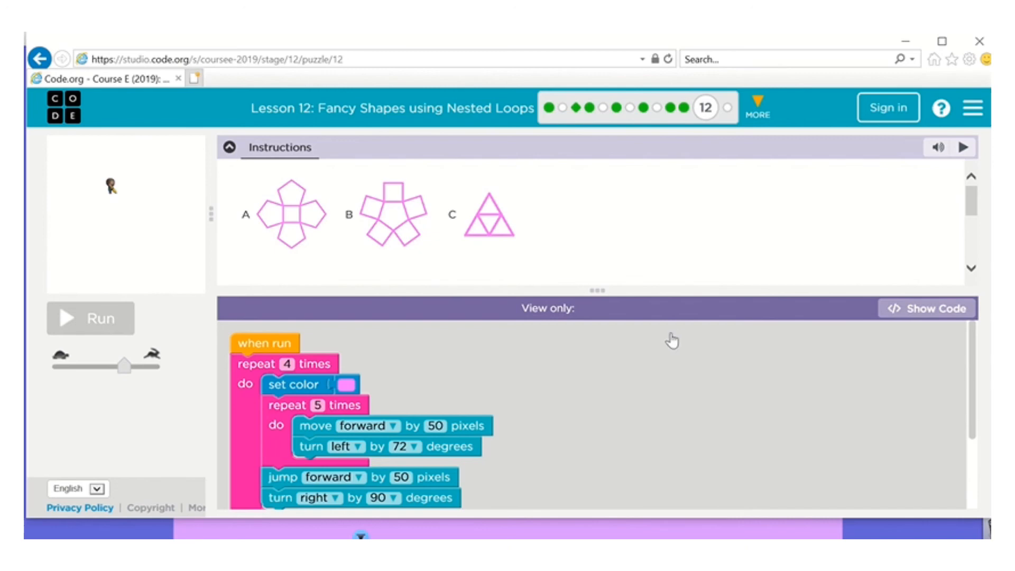
{"action": "mouse_move", "coordinate": [478, 35]}
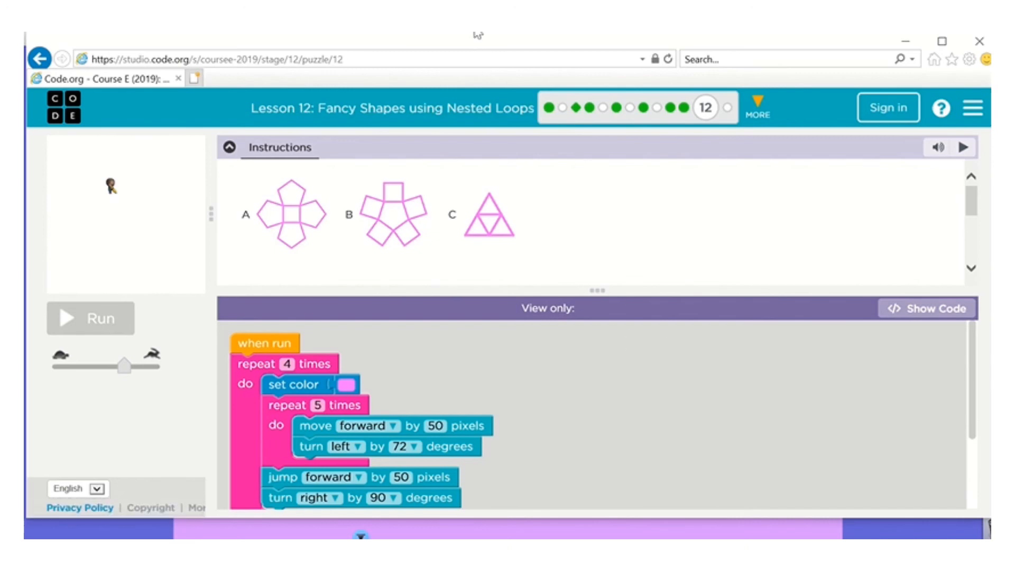